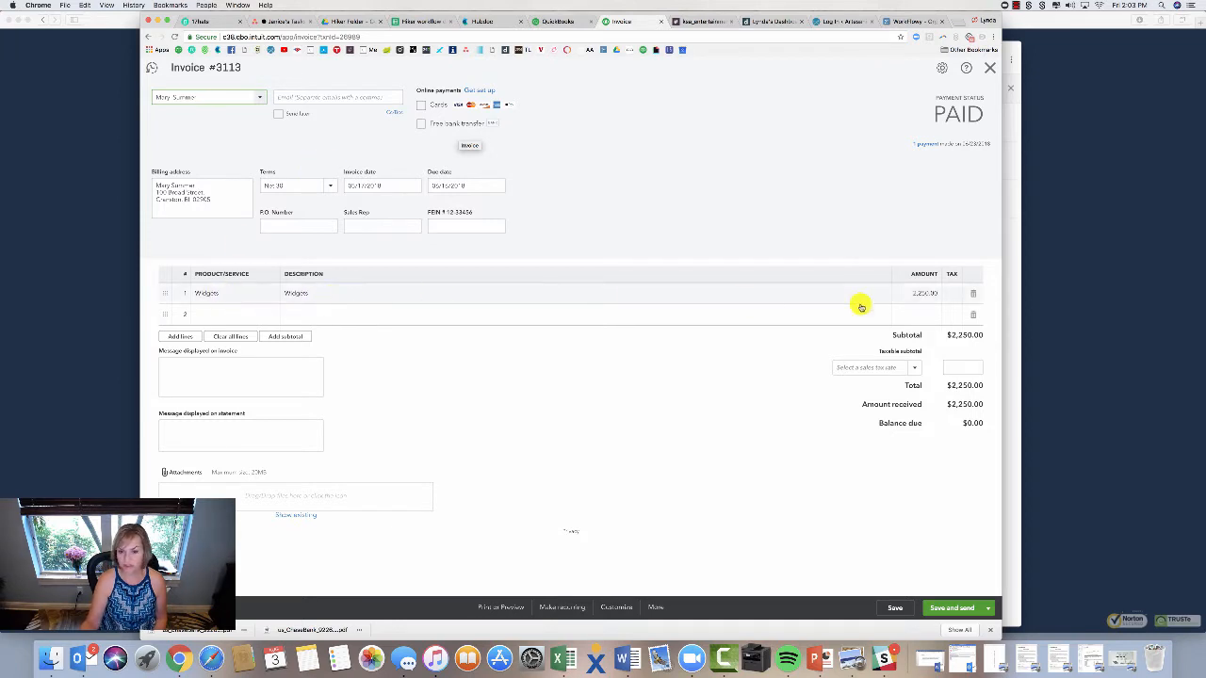
{"action": "mouse_move", "coordinate": [925, 144]}
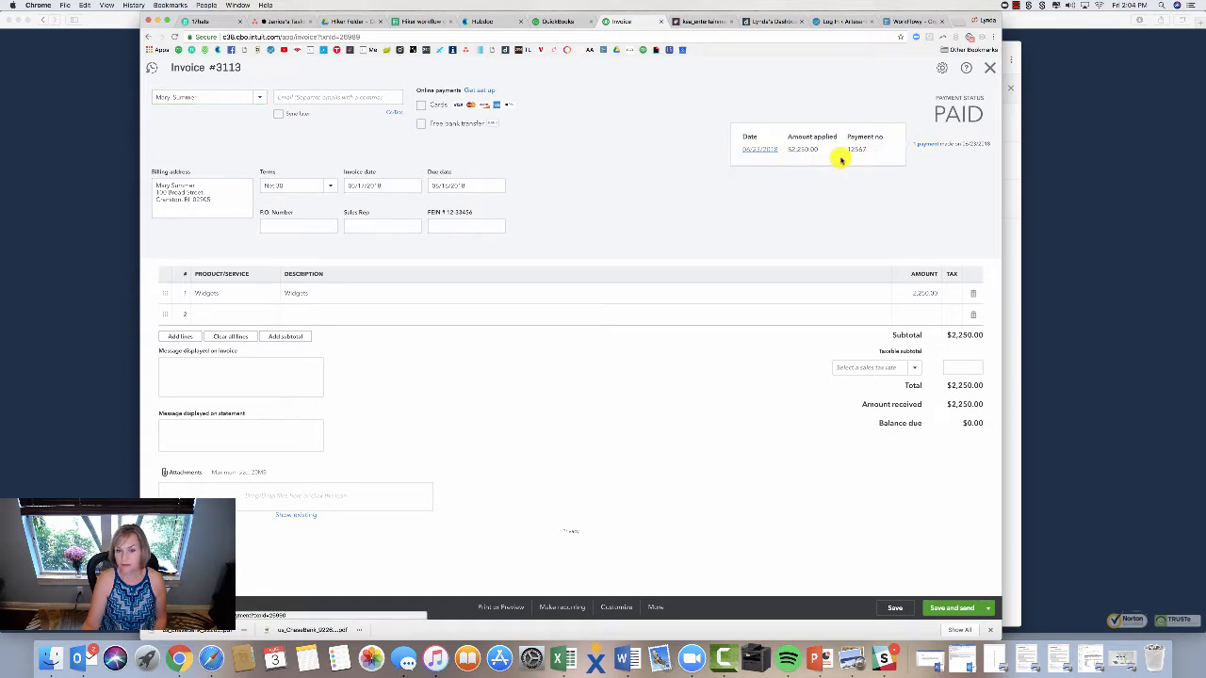
{"action": "mouse_move", "coordinate": [727, 218]}
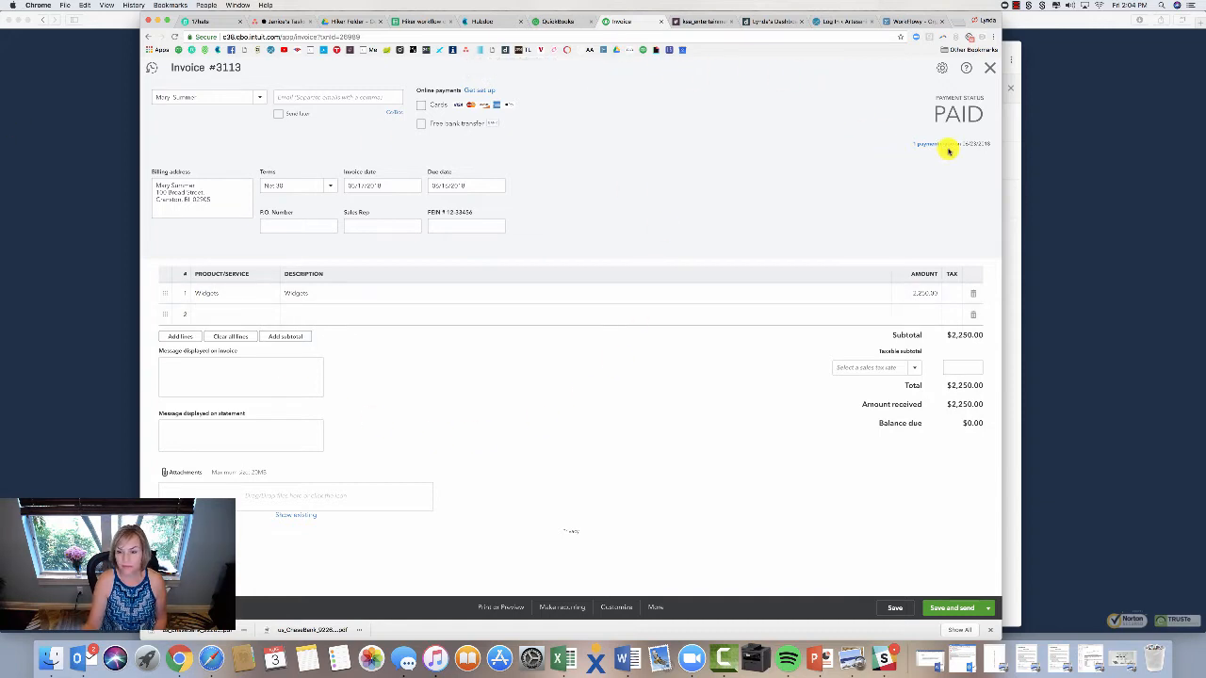
{"action": "mouse_move", "coordinate": [652, 128]}
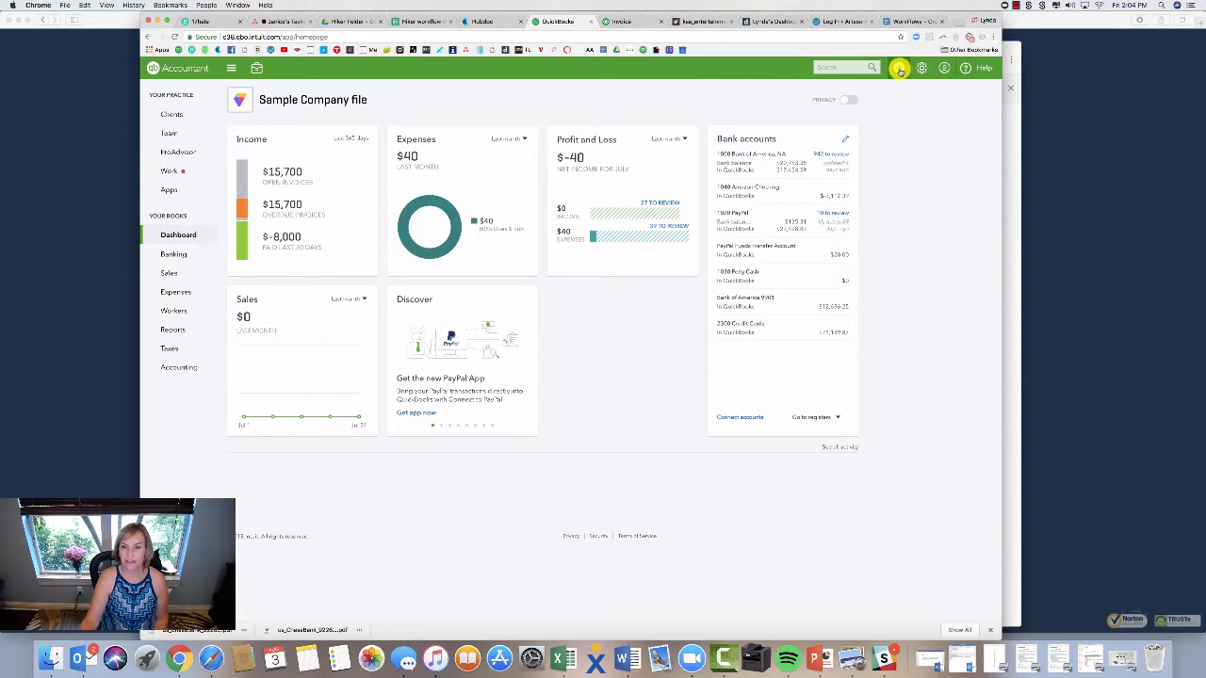
{"action": "left_click", "coordinate": [897, 68]}
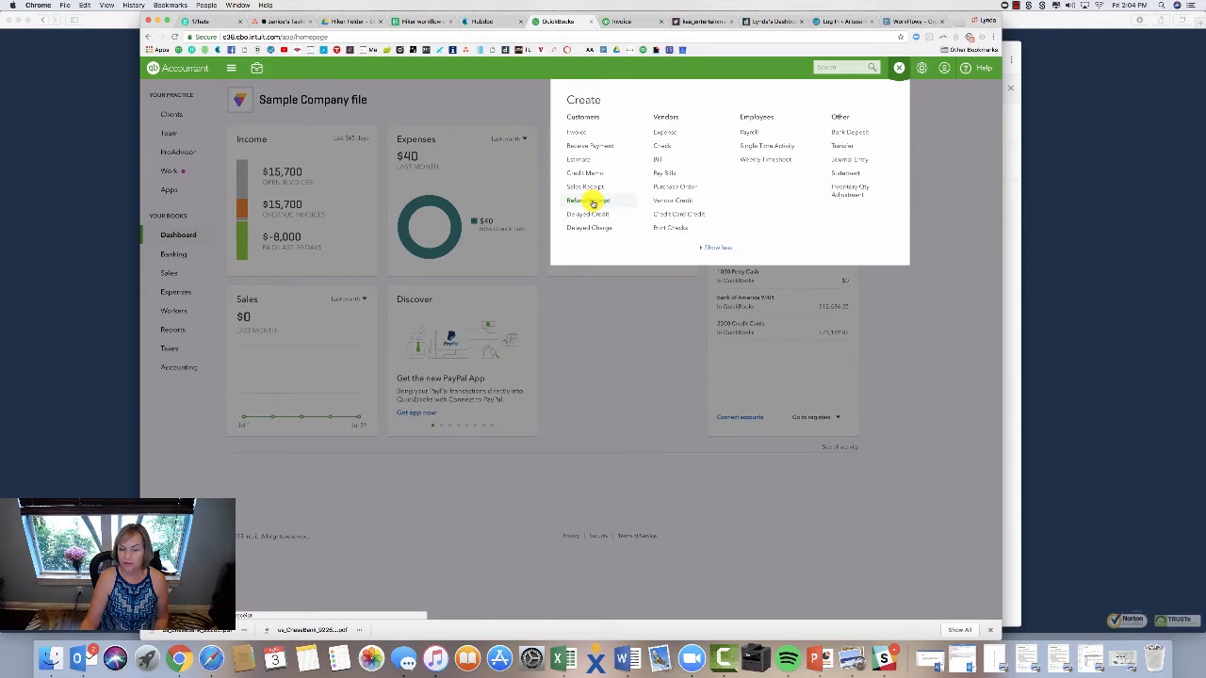
{"action": "left_click", "coordinate": [588, 200]}
{"action": "type", "text": "Mary"}
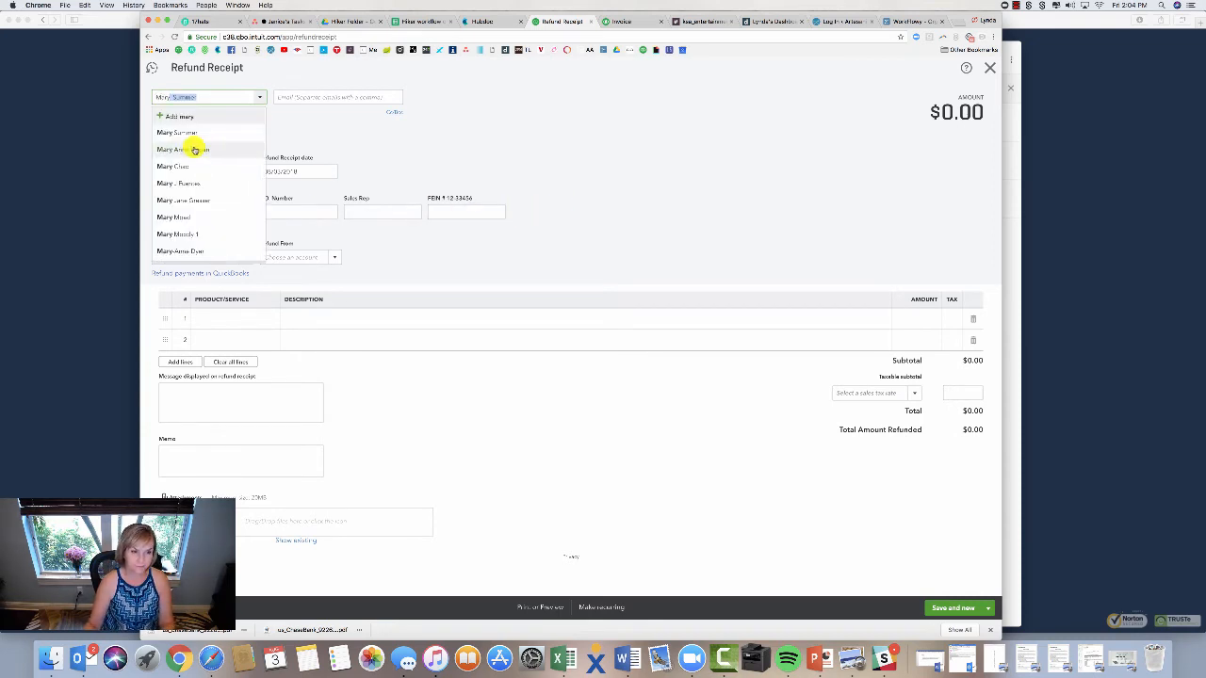
{"action": "left_click", "coordinate": [177, 132]}
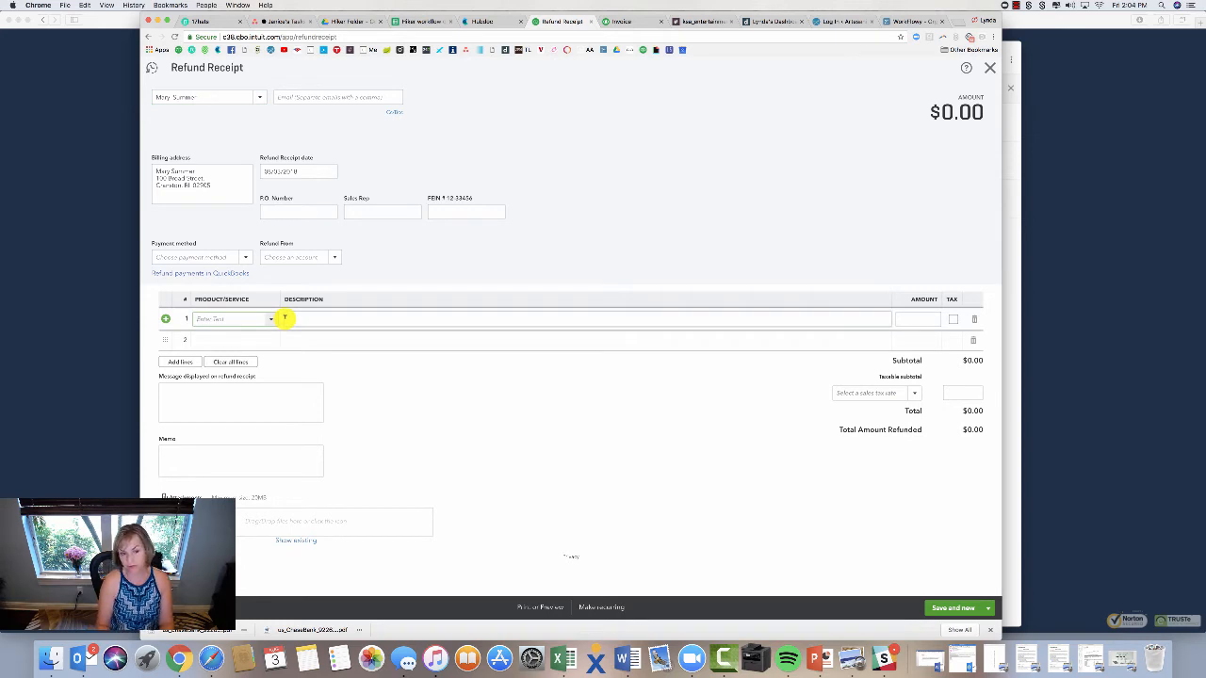
{"action": "left_click", "coordinate": [230, 318]}
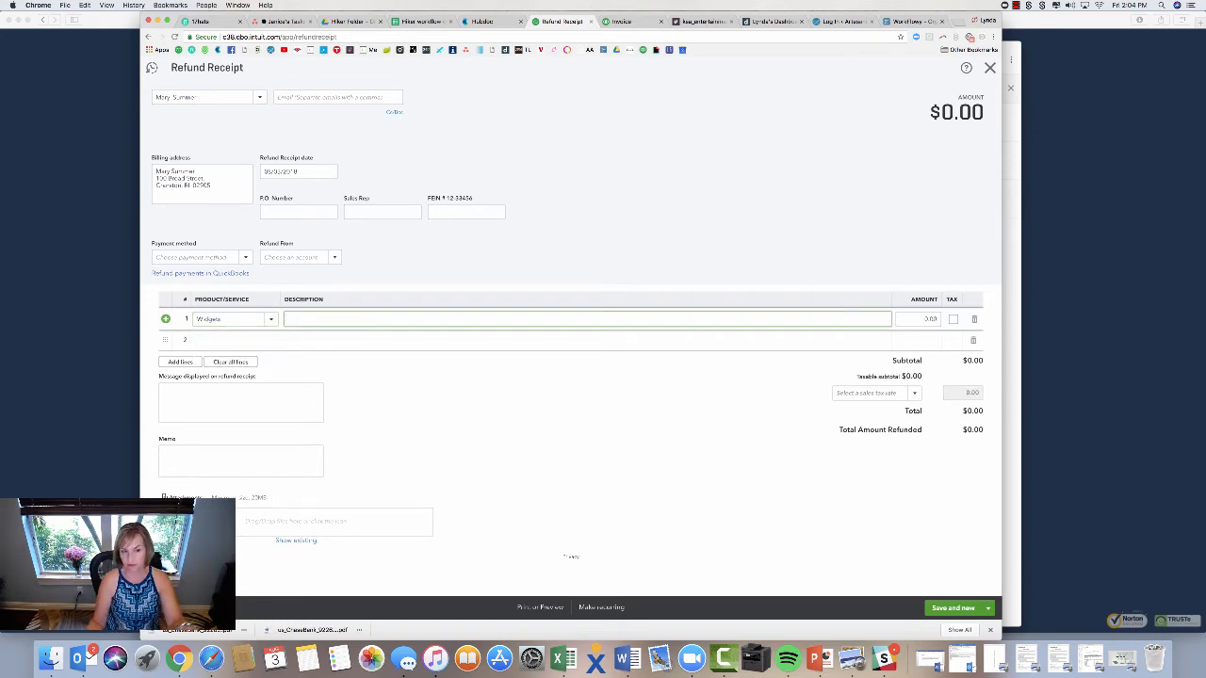
{"action": "left_click", "coordinate": [920, 319]}
{"action": "type", "text": "2,000"}
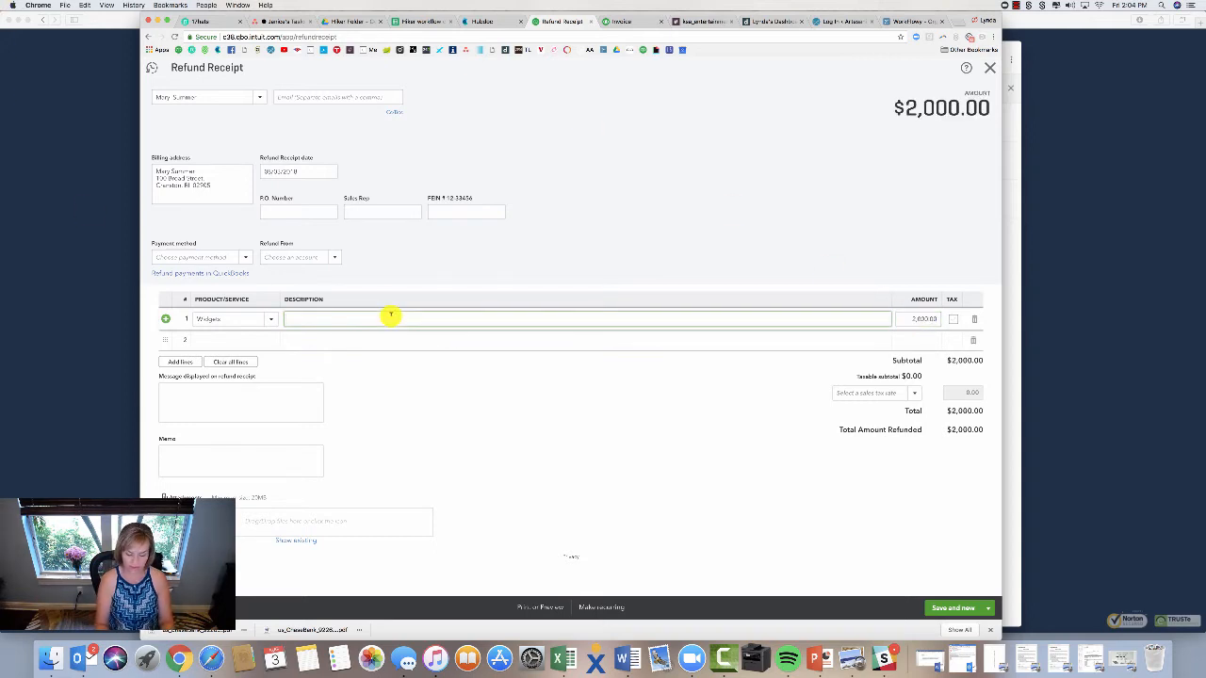
{"action": "type", "text": "returned"}
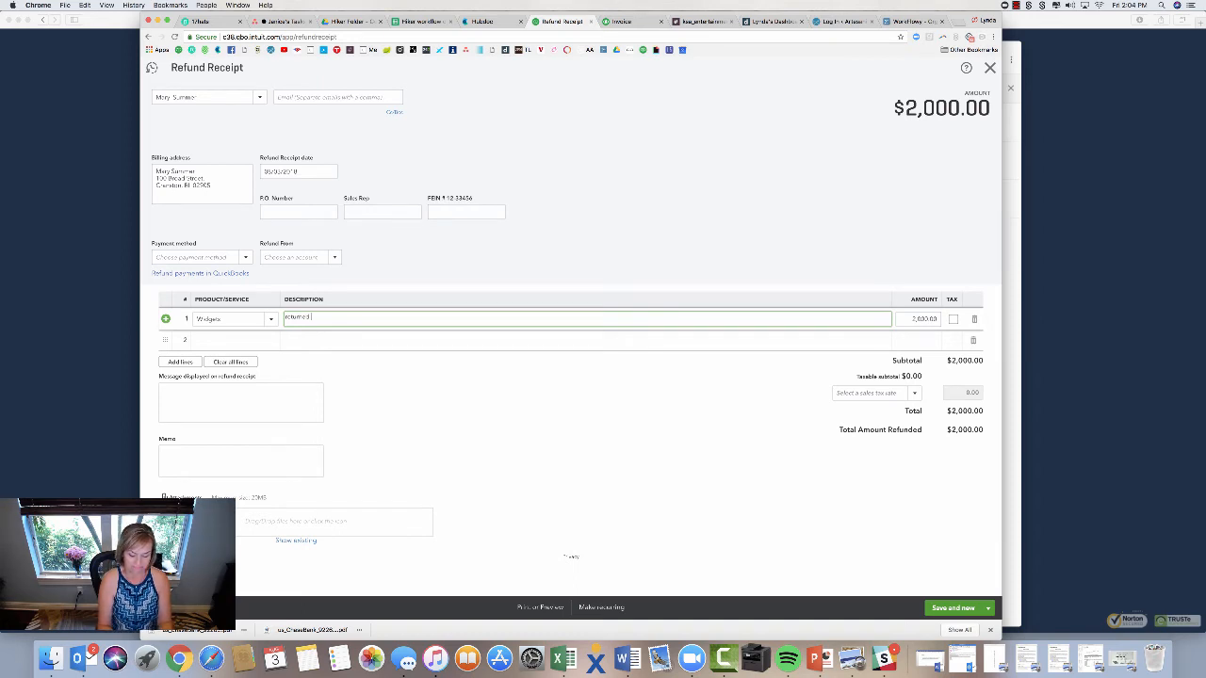
{"action": "type", "text": "s"}
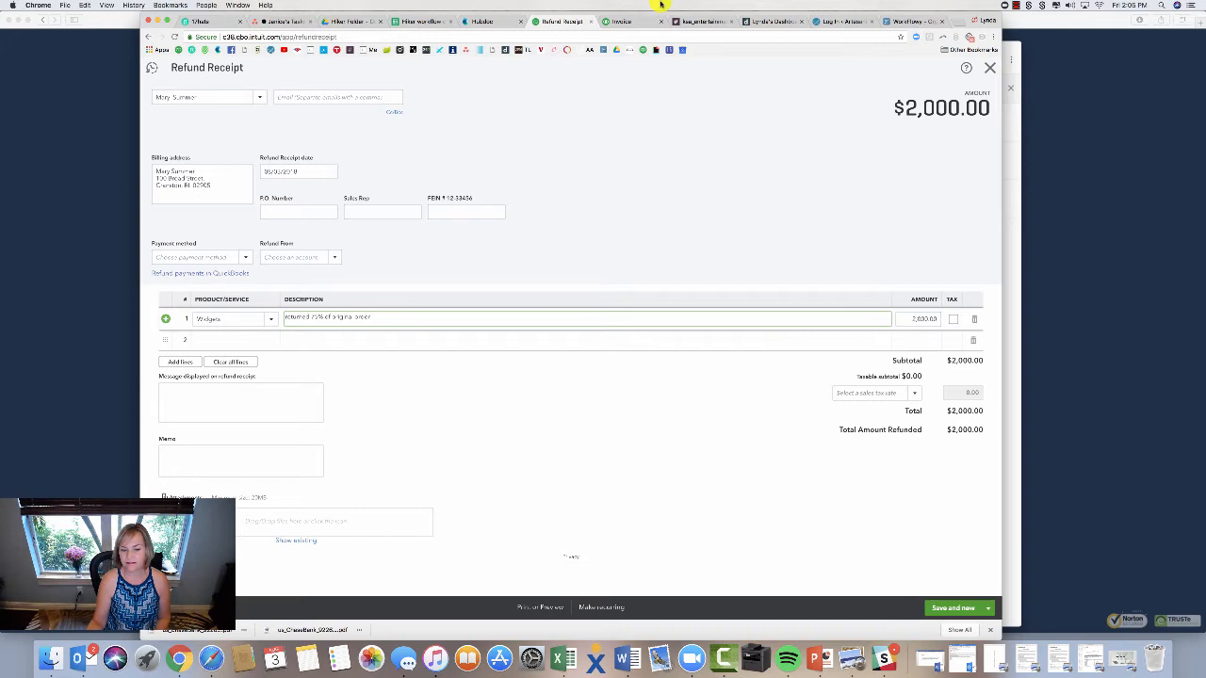
Save the refund receipt paid from 1000 Bank of America and dismiss the refund-issued confirmation.
{"action": "left_click", "coordinate": [988, 607]}
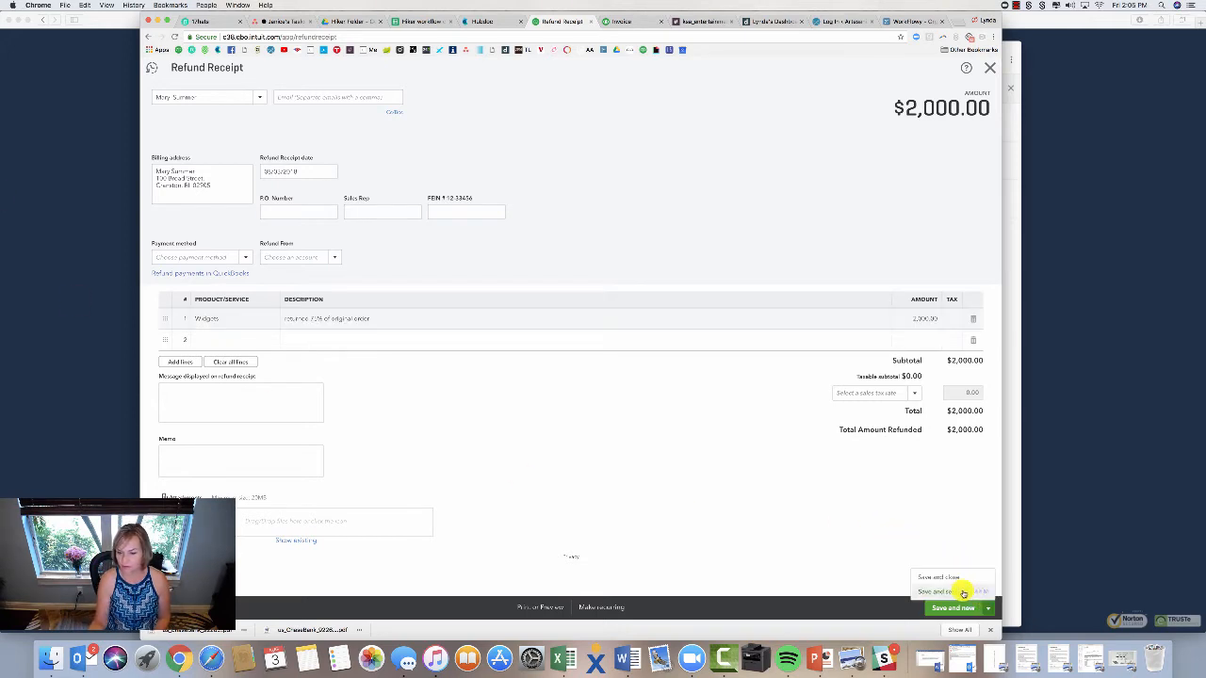
{"action": "left_click", "coordinate": [953, 592]}
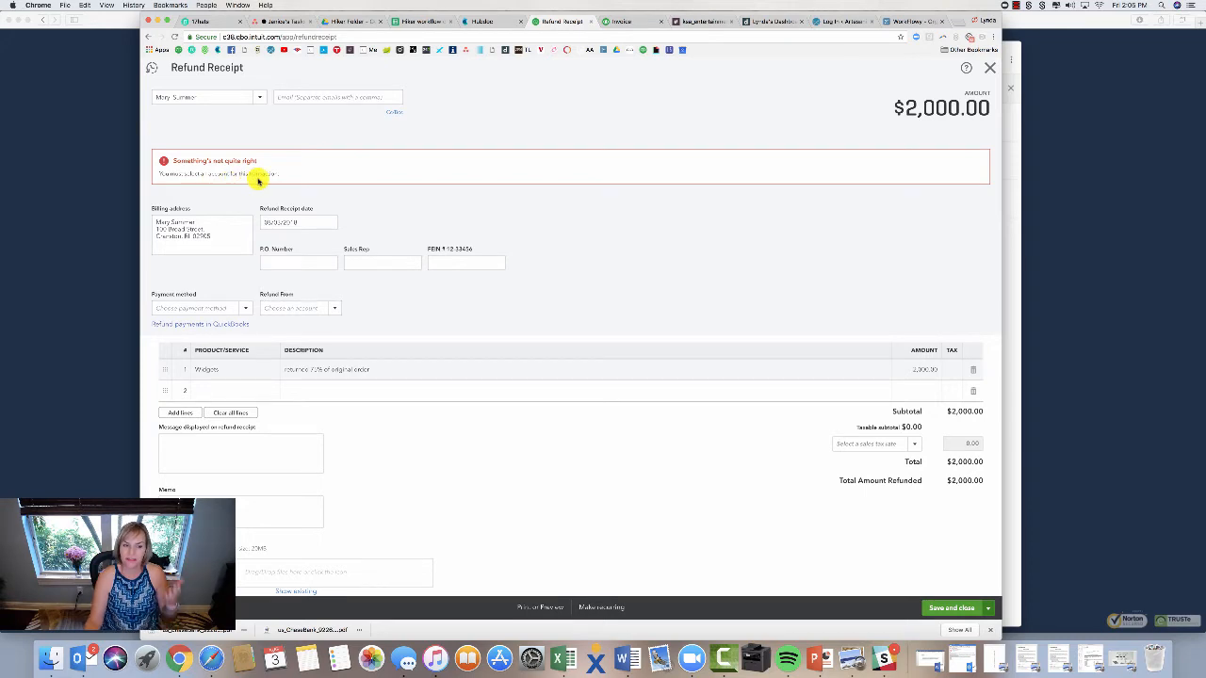
{"action": "mouse_move", "coordinate": [343, 320]}
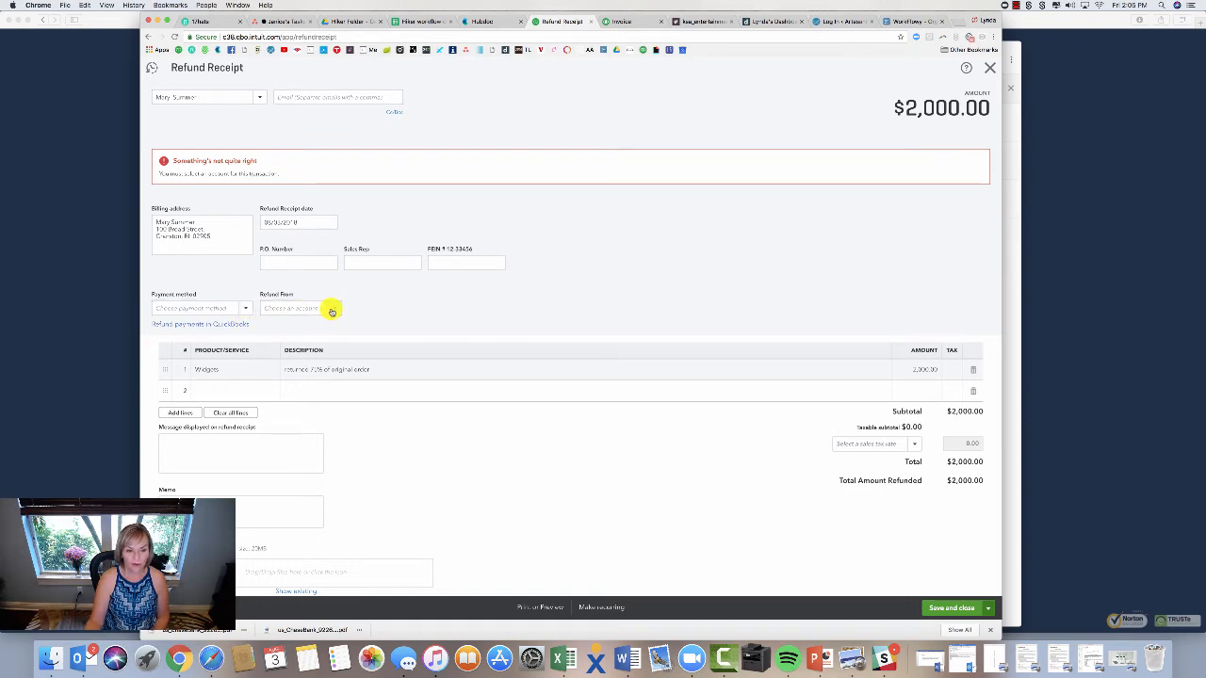
{"action": "left_click", "coordinate": [297, 309]}
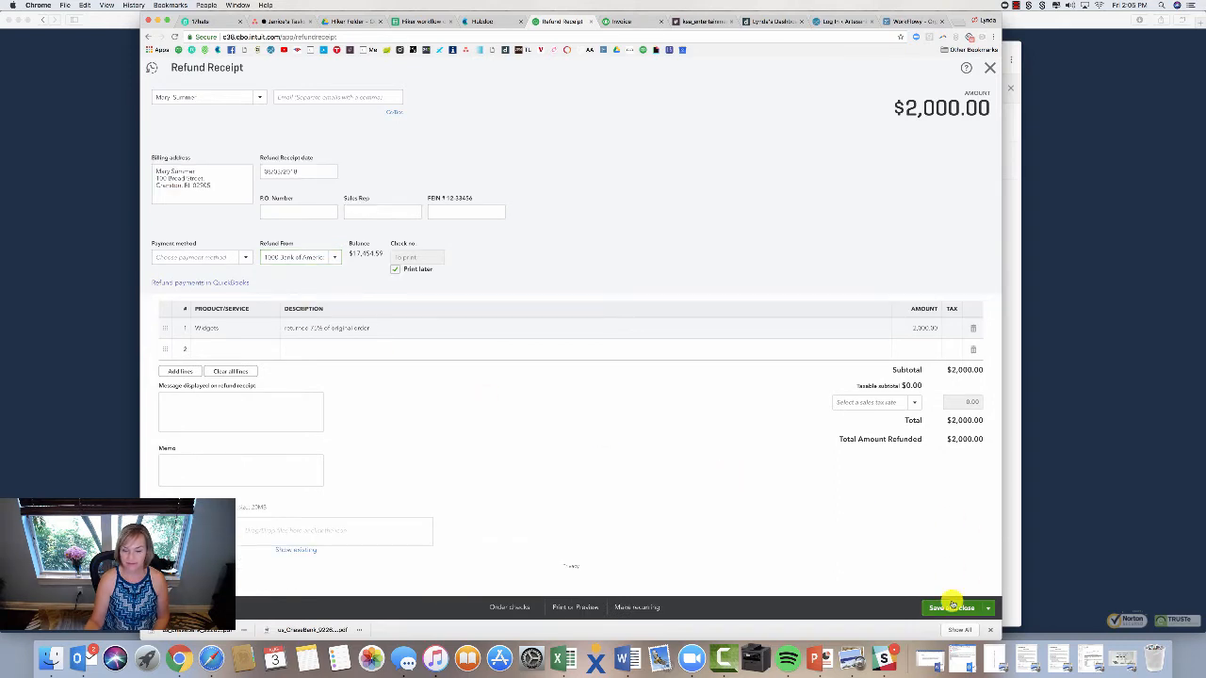
{"action": "left_click", "coordinate": [951, 607]}
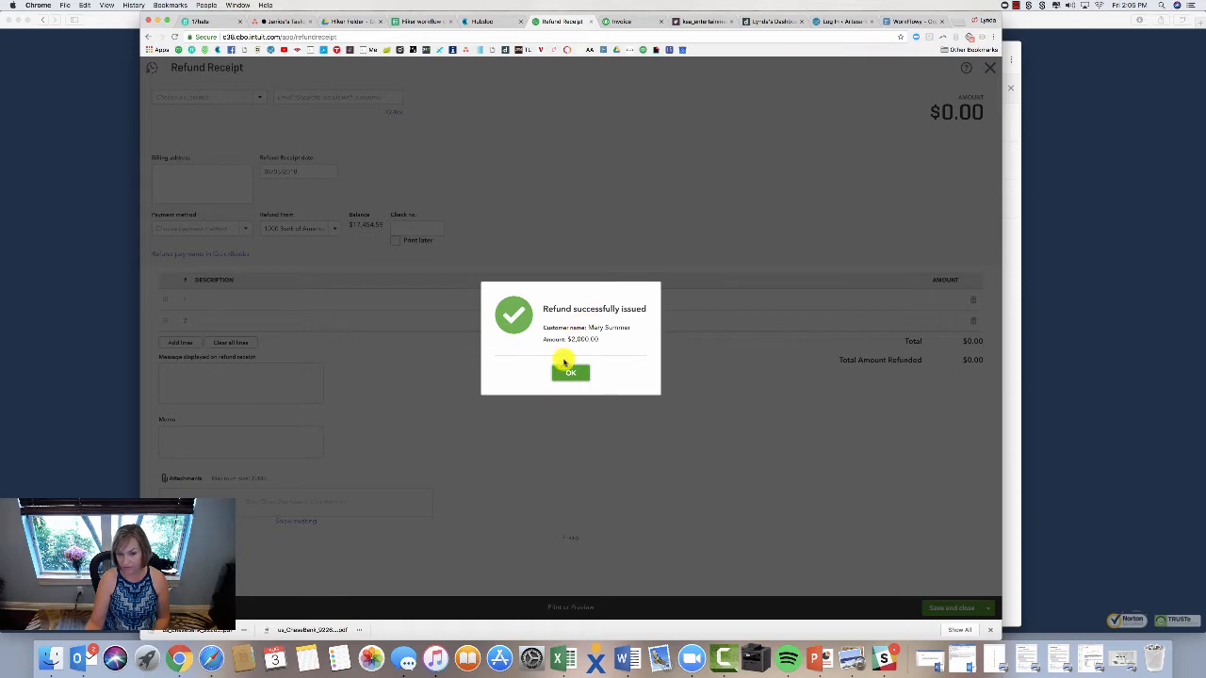
{"action": "left_click", "coordinate": [571, 373]}
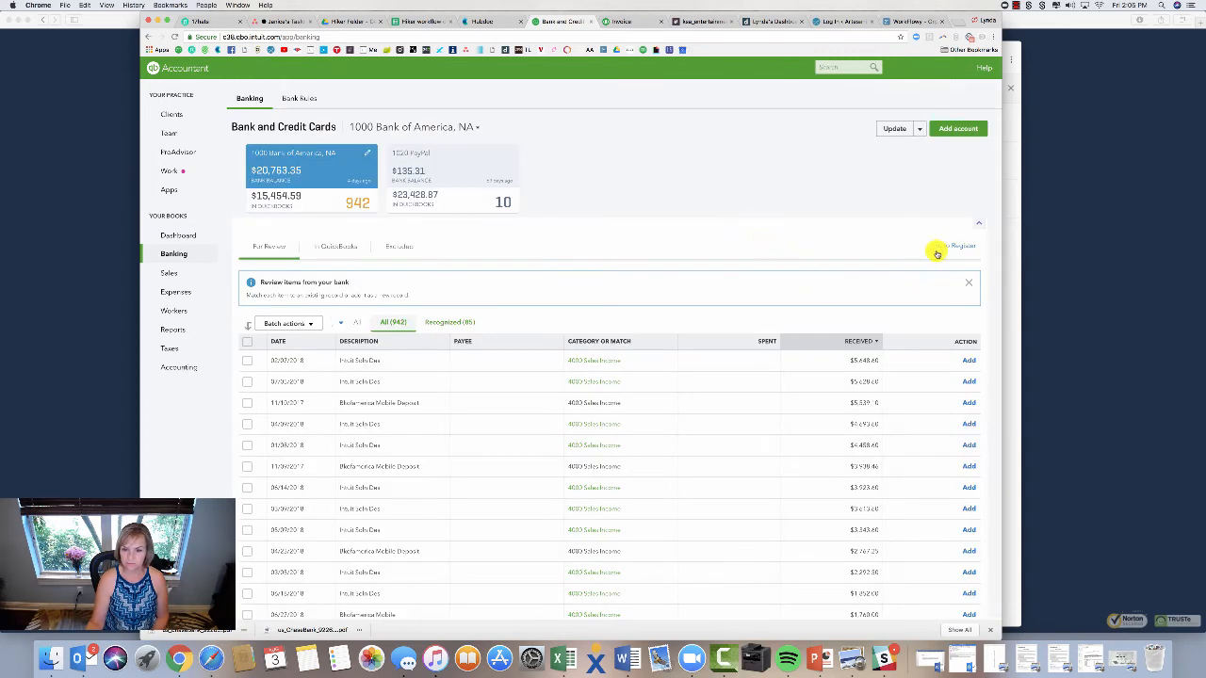
{"action": "left_click", "coordinate": [961, 245]}
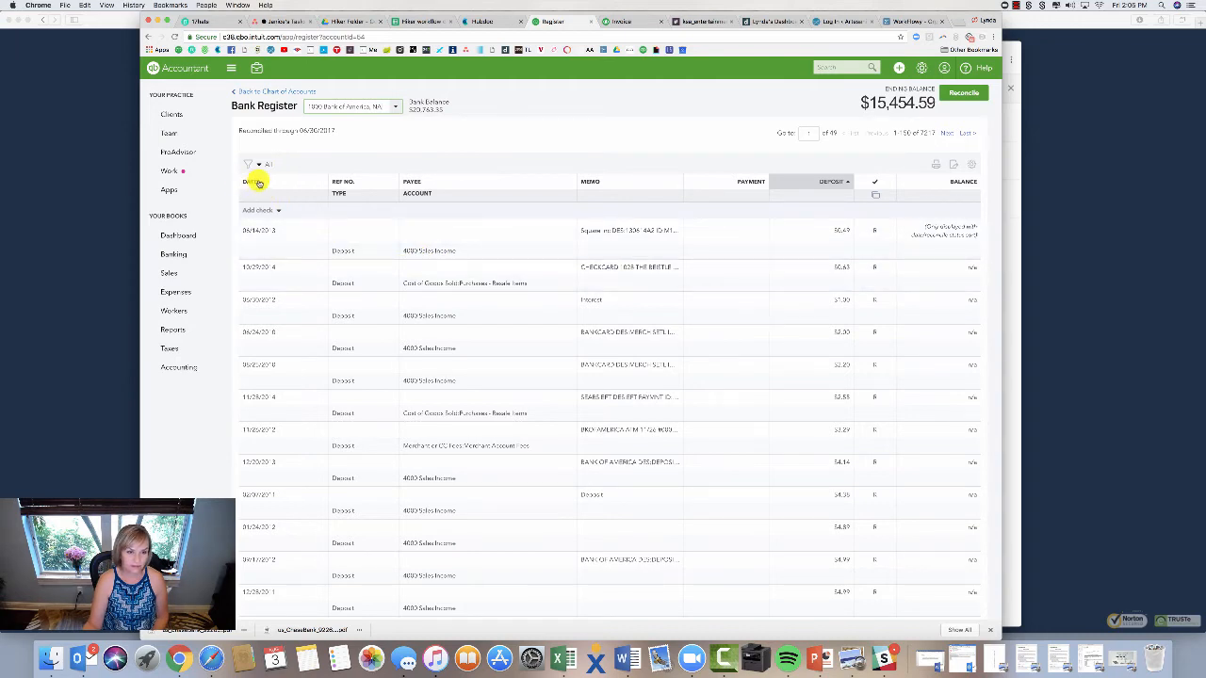
{"action": "left_click", "coordinate": [250, 180]}
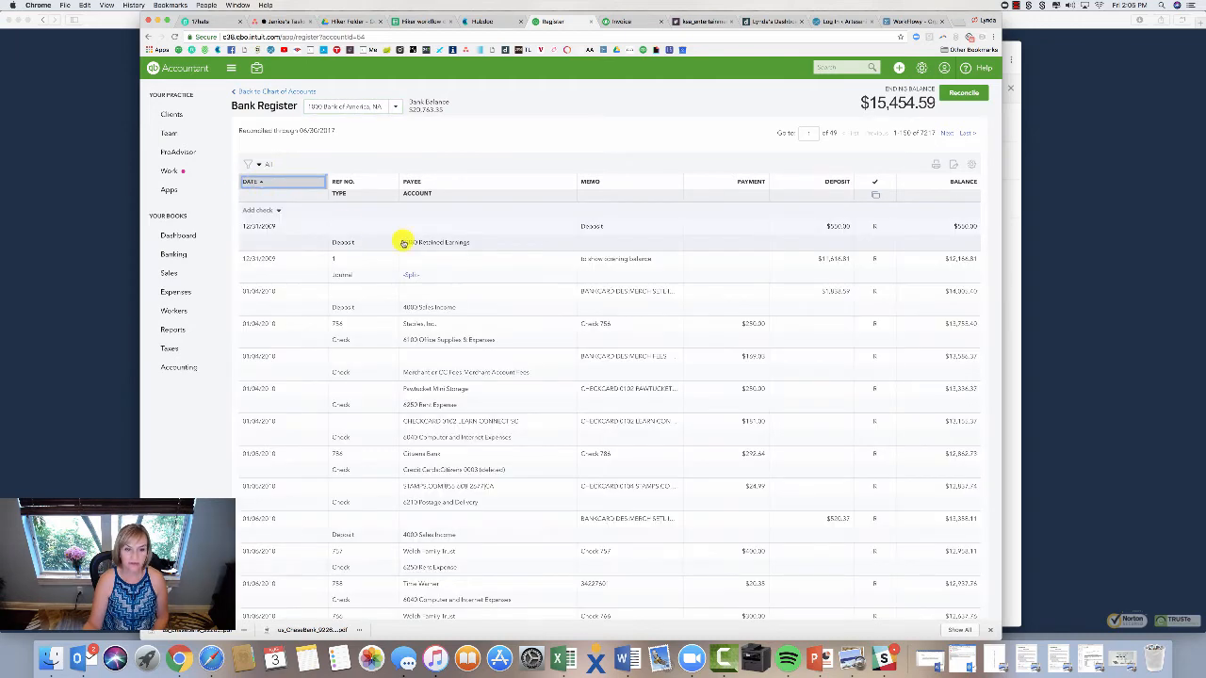
{"action": "left_click", "coordinate": [252, 185]}
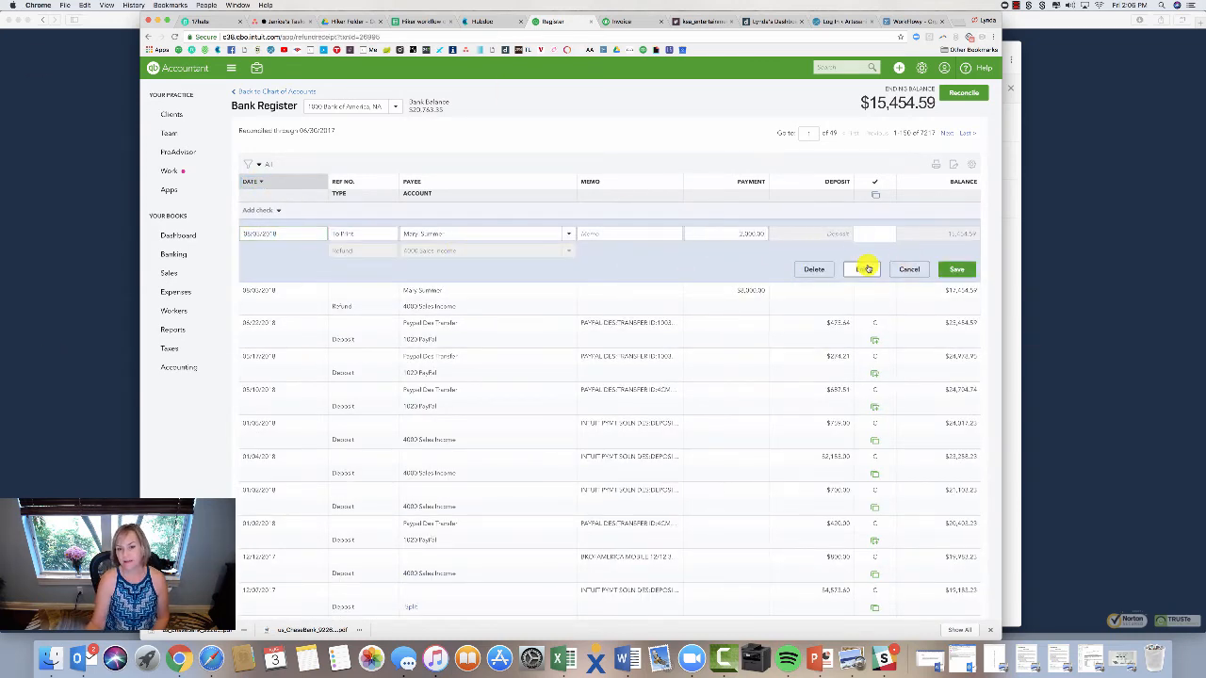
{"action": "left_click", "coordinate": [957, 268]}
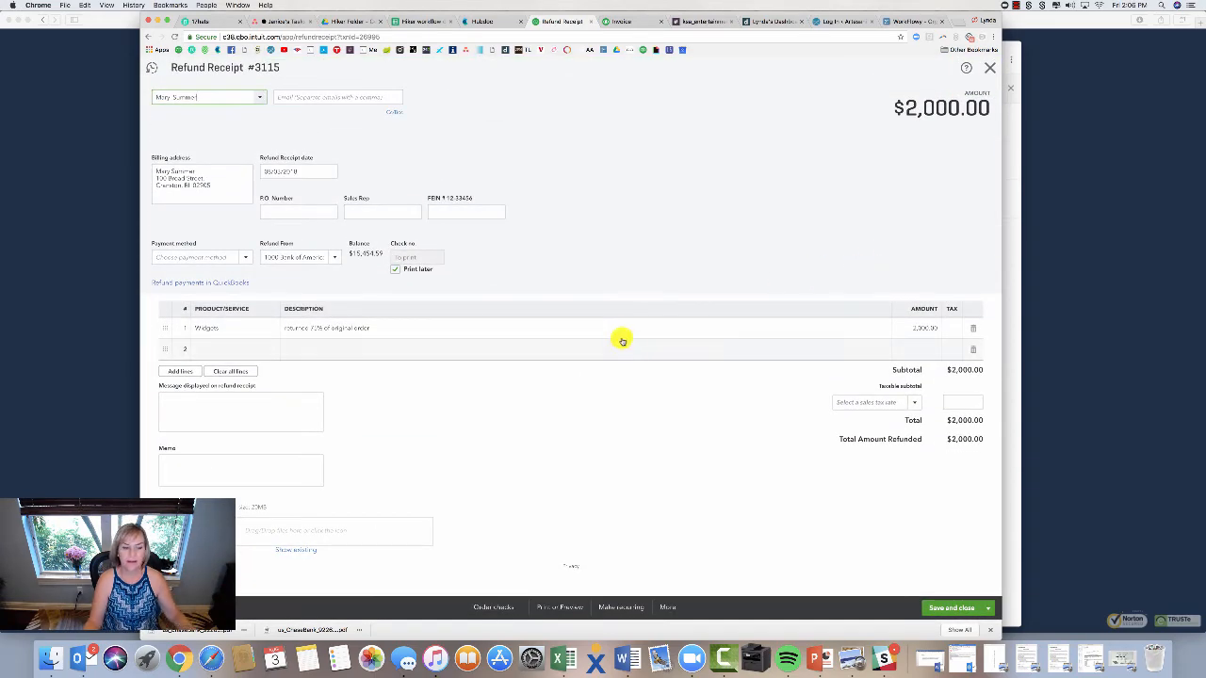
{"action": "mouse_move", "coordinate": [750, 458]}
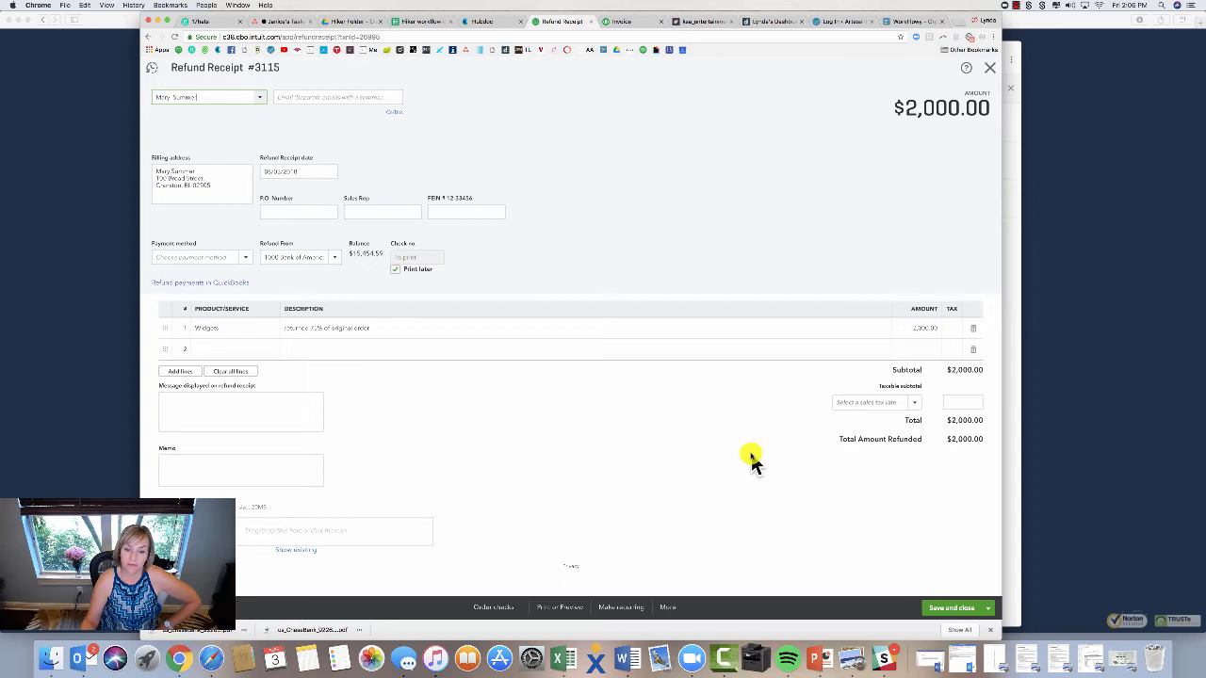
Print-preview refund receipt #3115, re-save it and dismiss the refund success confirmation.
{"action": "left_click", "coordinate": [558, 606]}
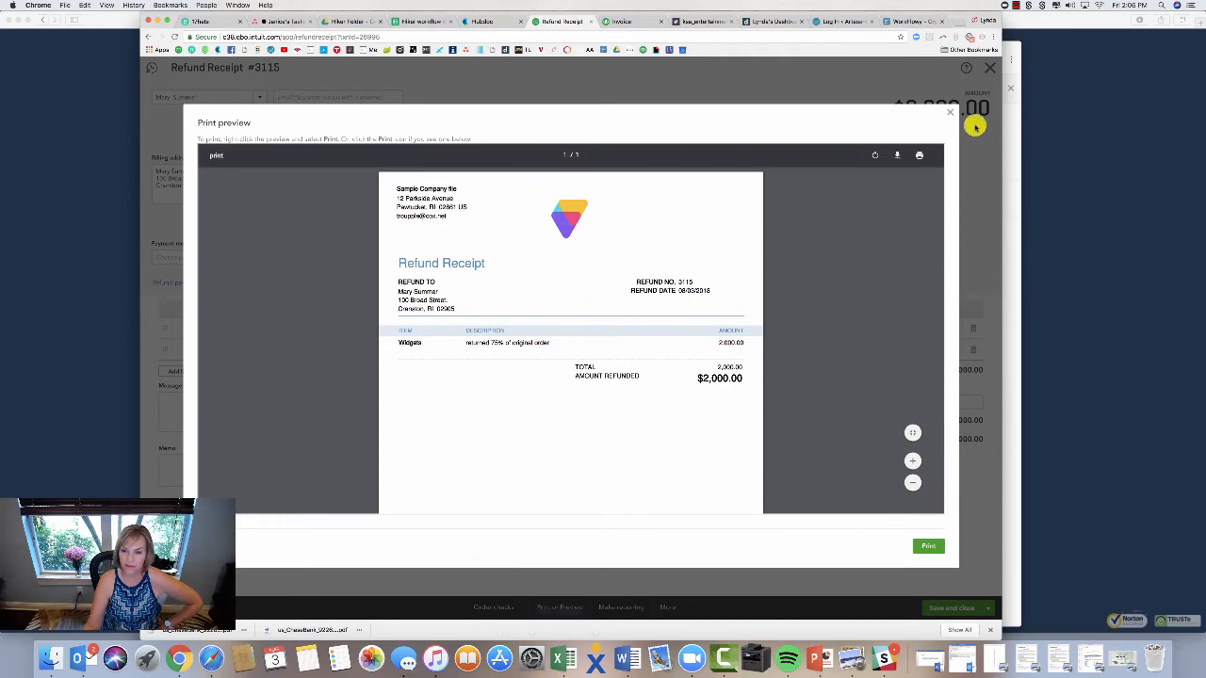
{"action": "left_click", "coordinate": [949, 113]}
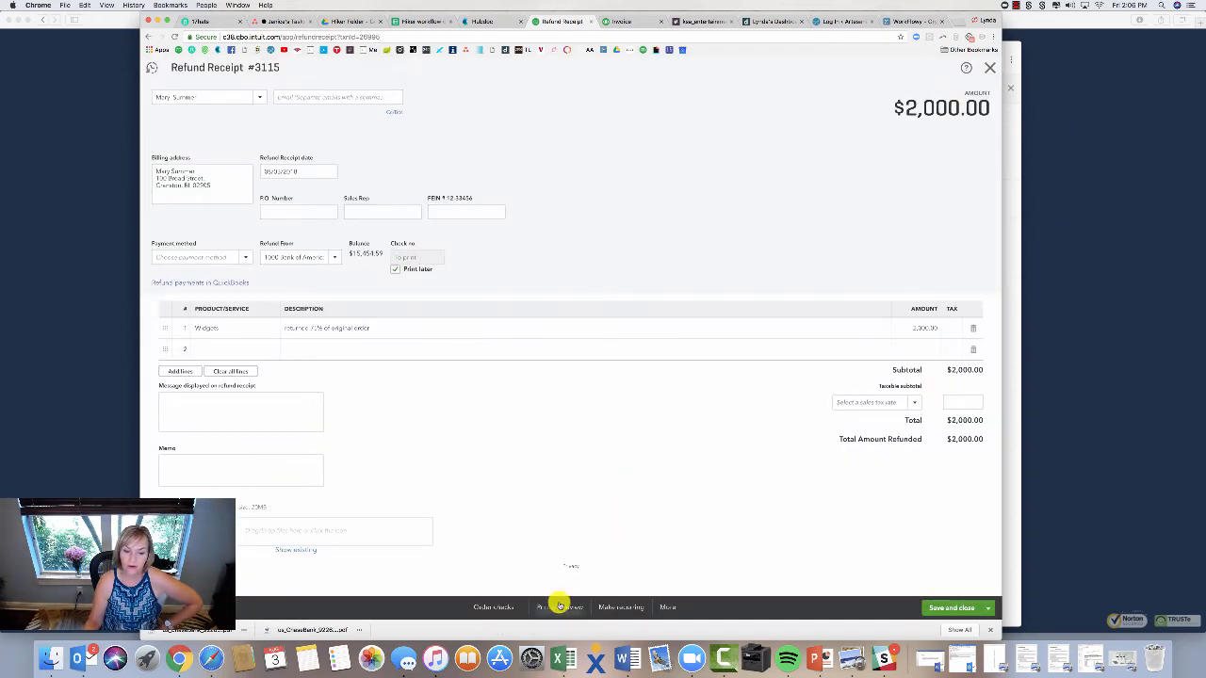
{"action": "left_click", "coordinate": [558, 606]}
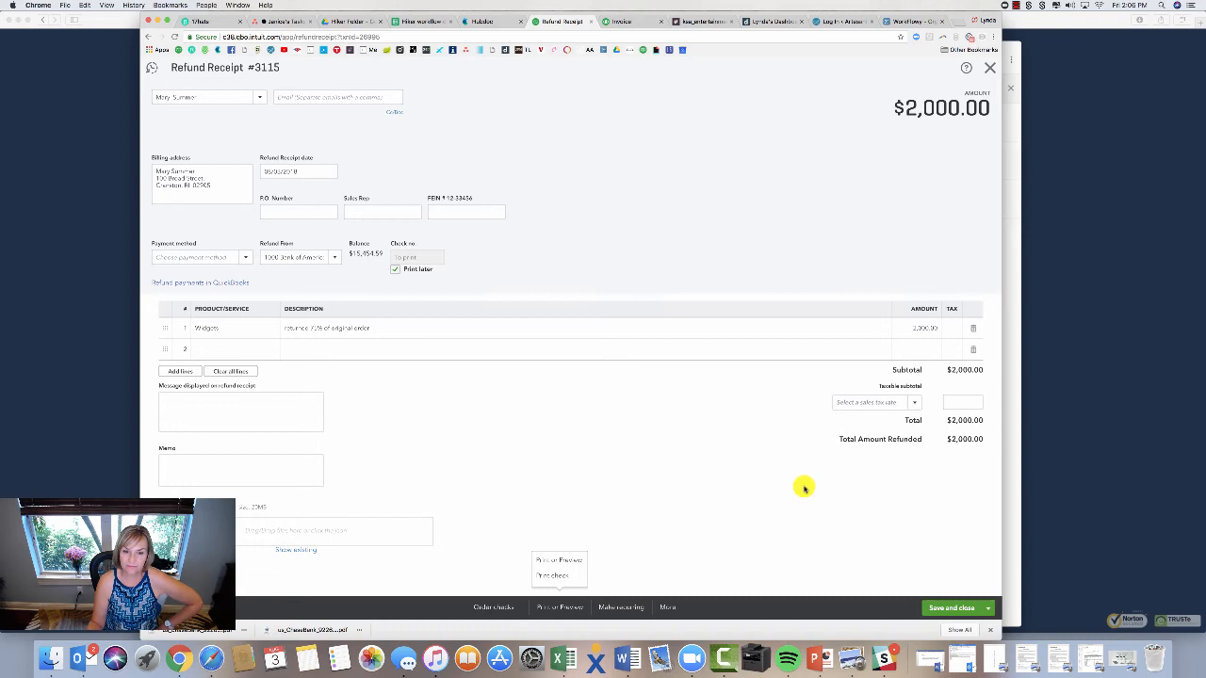
{"action": "left_click", "coordinate": [953, 606]}
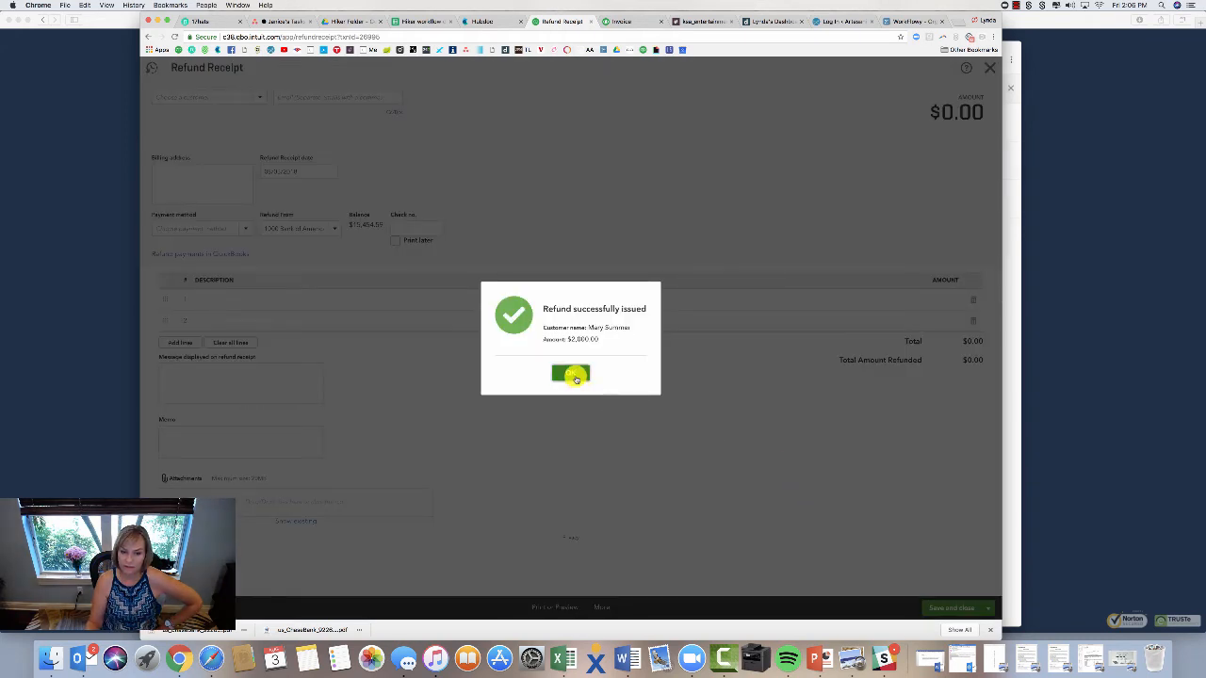
{"action": "left_click", "coordinate": [569, 375]}
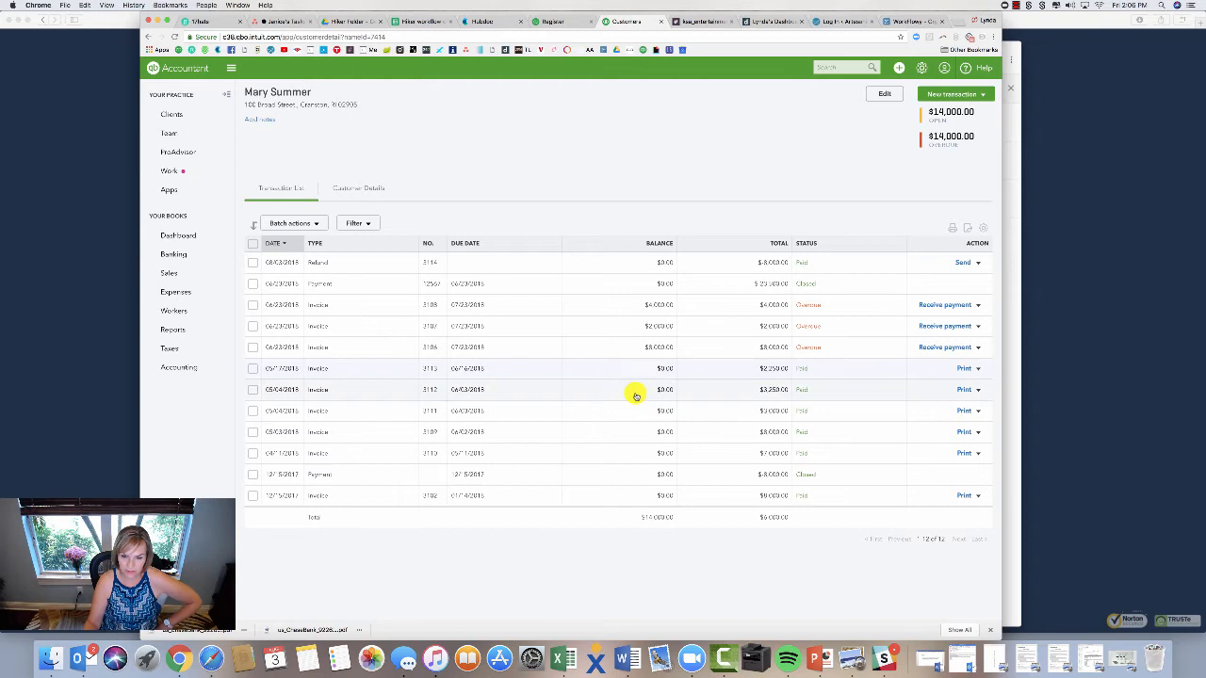
{"action": "mouse_move", "coordinate": [377, 463]}
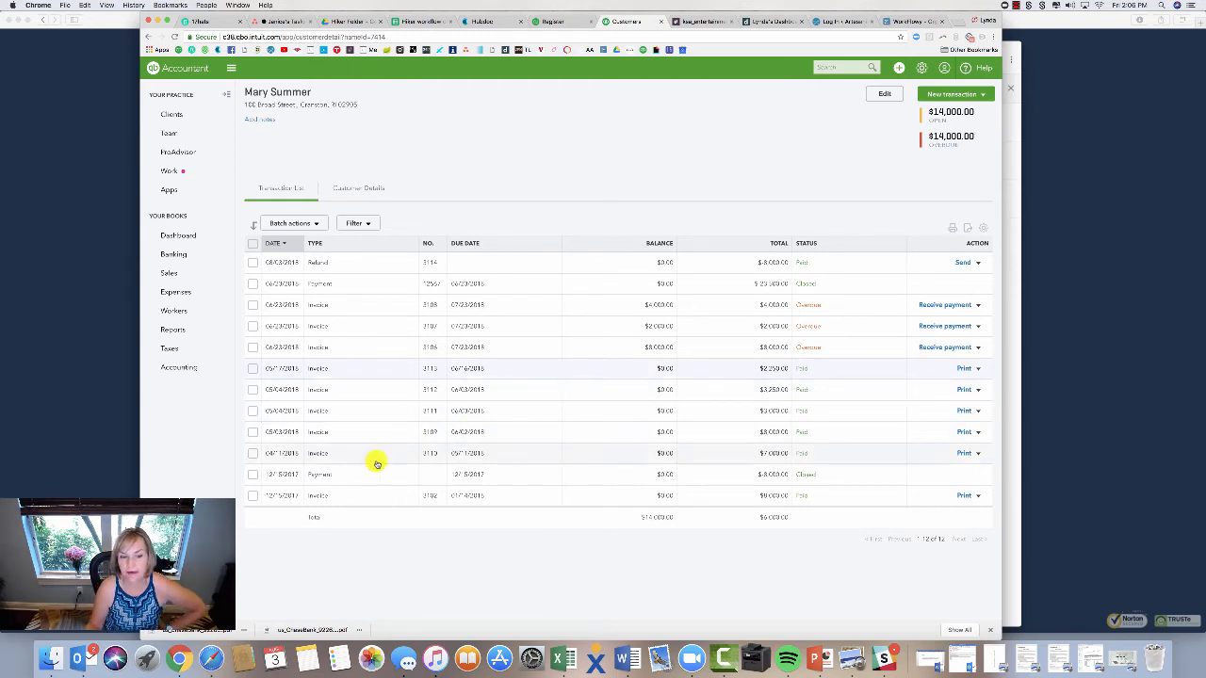
{"action": "mouse_move", "coordinate": [679, 411]}
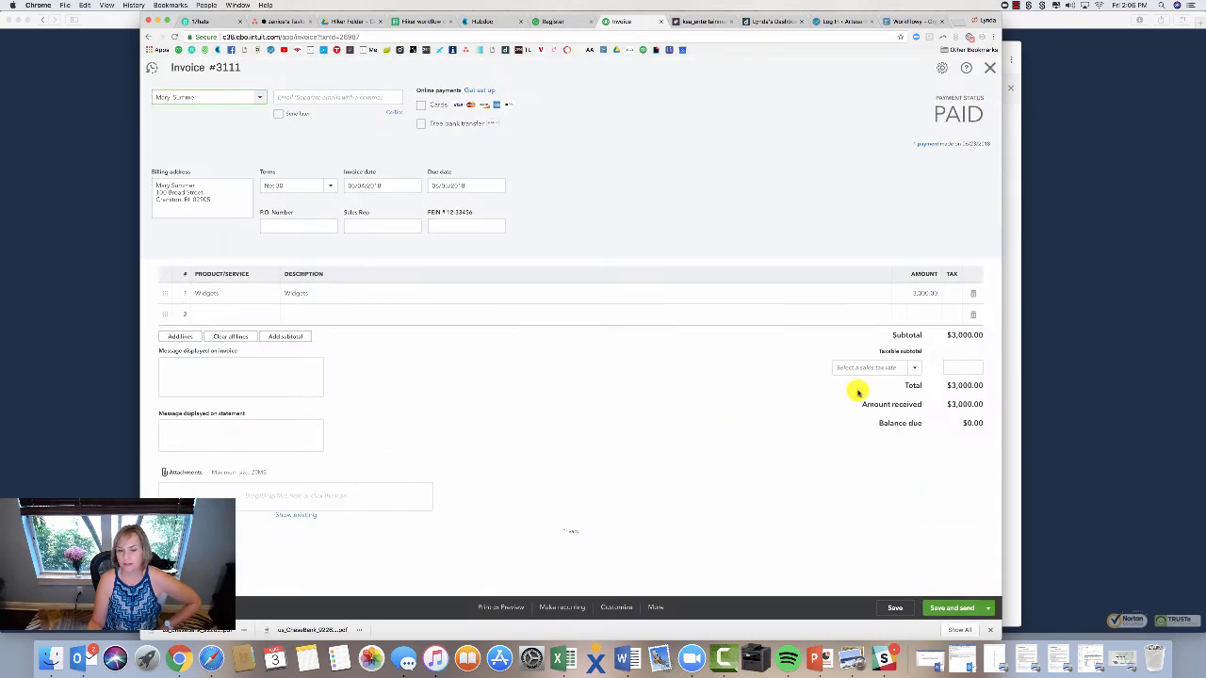
{"action": "mouse_move", "coordinate": [569, 313]}
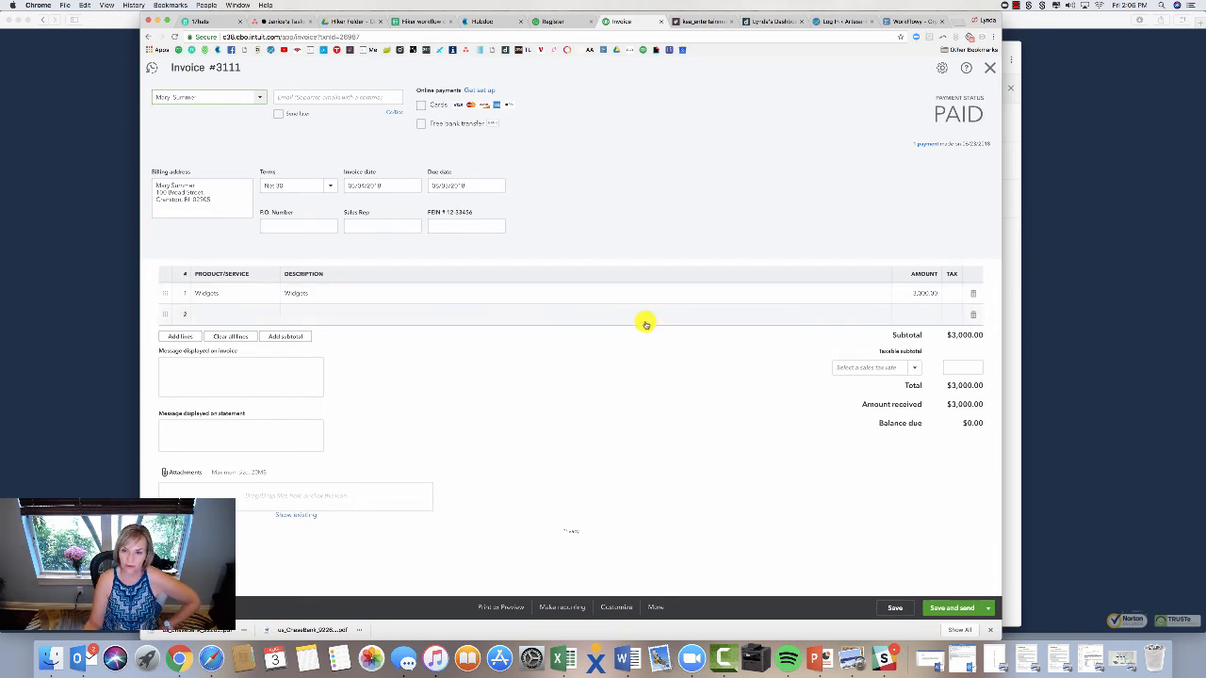
{"action": "mouse_move", "coordinate": [443, 331]}
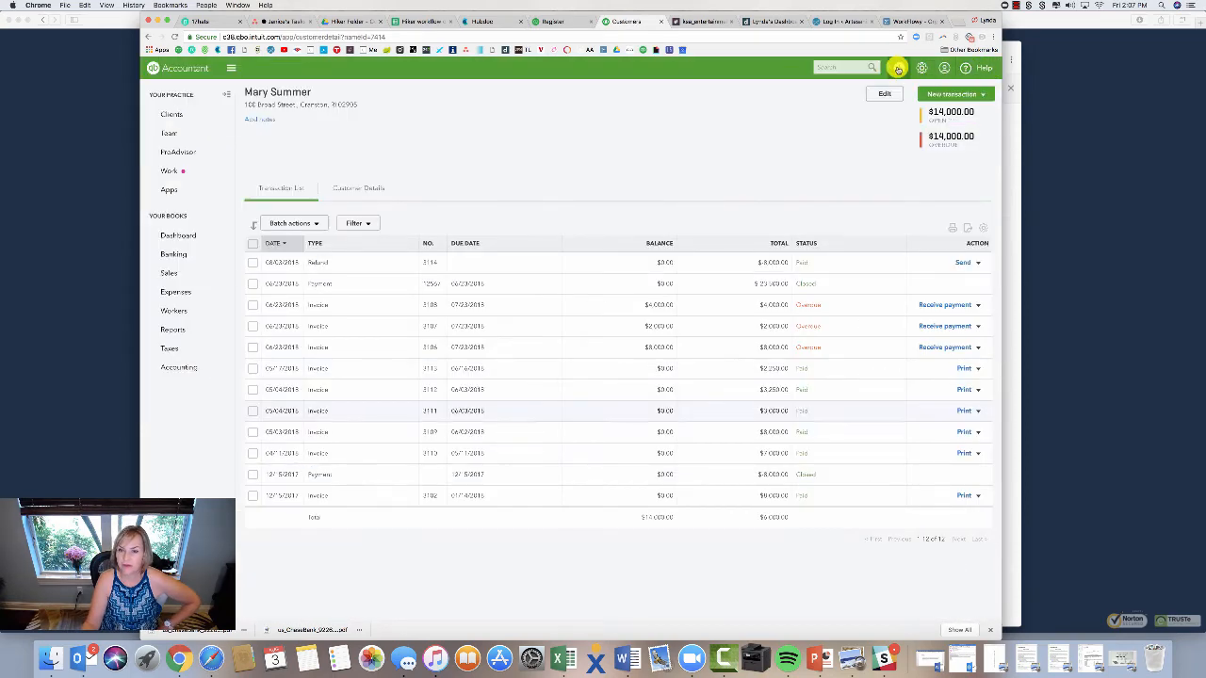
{"action": "left_click", "coordinate": [897, 67]}
{"action": "type", "text": "mary"}
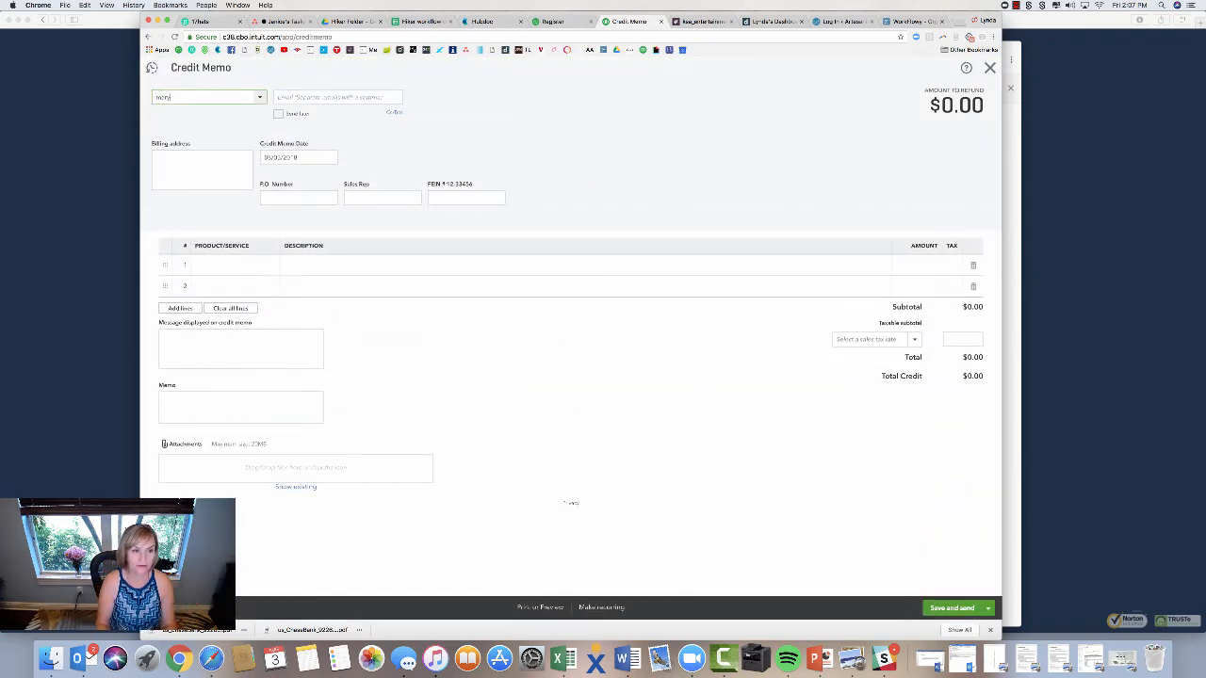
{"action": "left_click", "coordinate": [208, 98]}
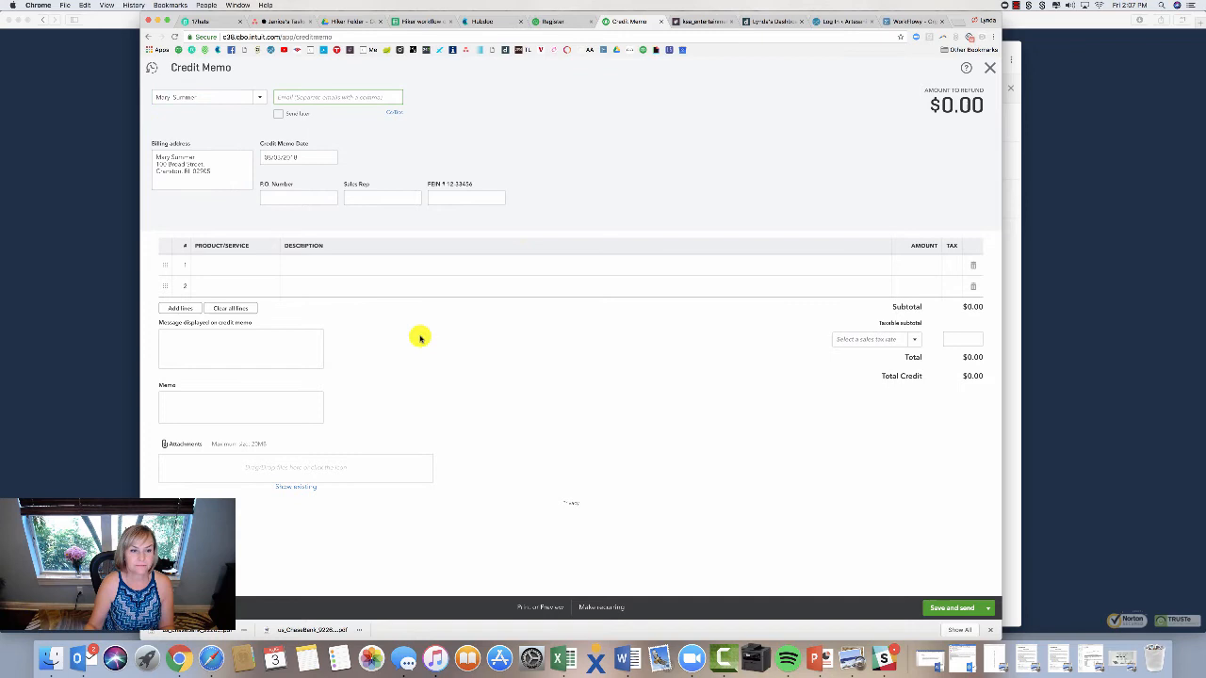
{"action": "type", "text": "Widgets"}
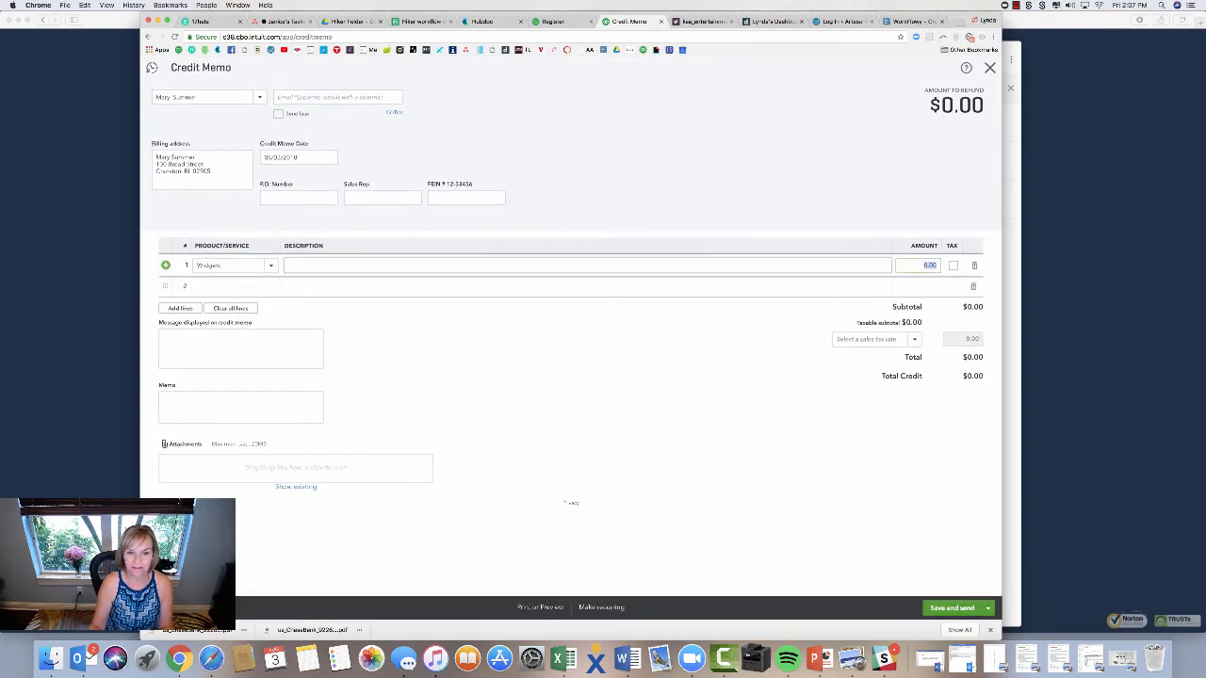
{"action": "type", "text": "return of full order"}
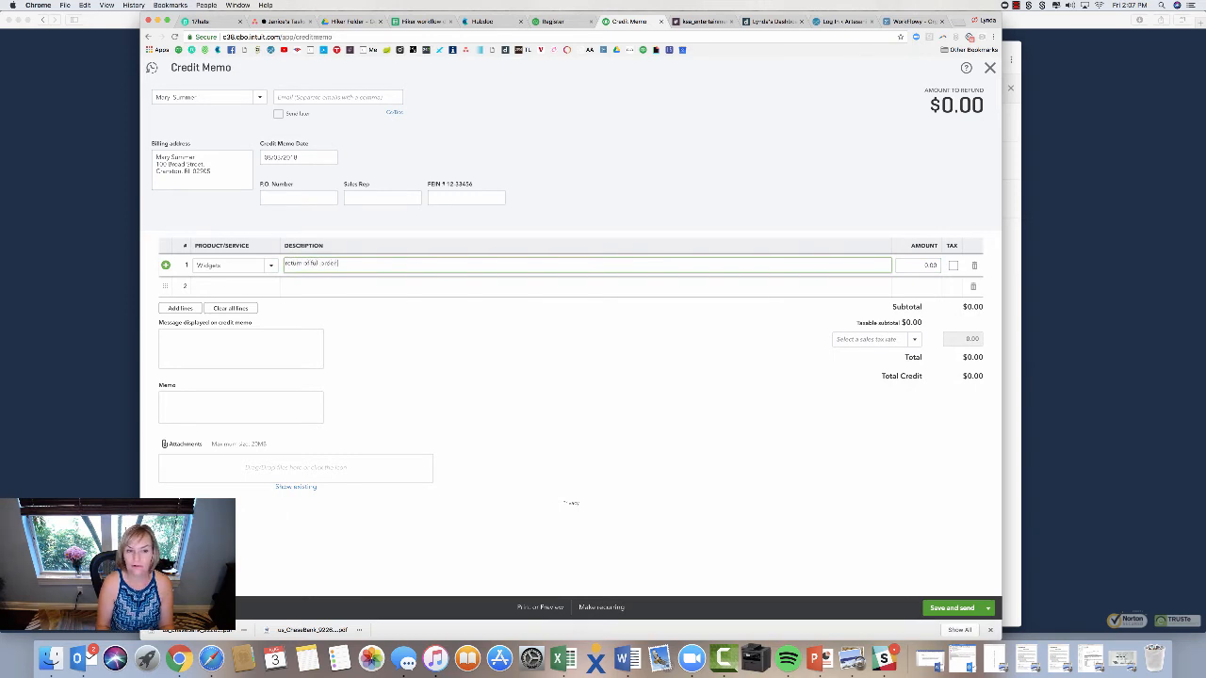
{"action": "type", "text": "1234"}
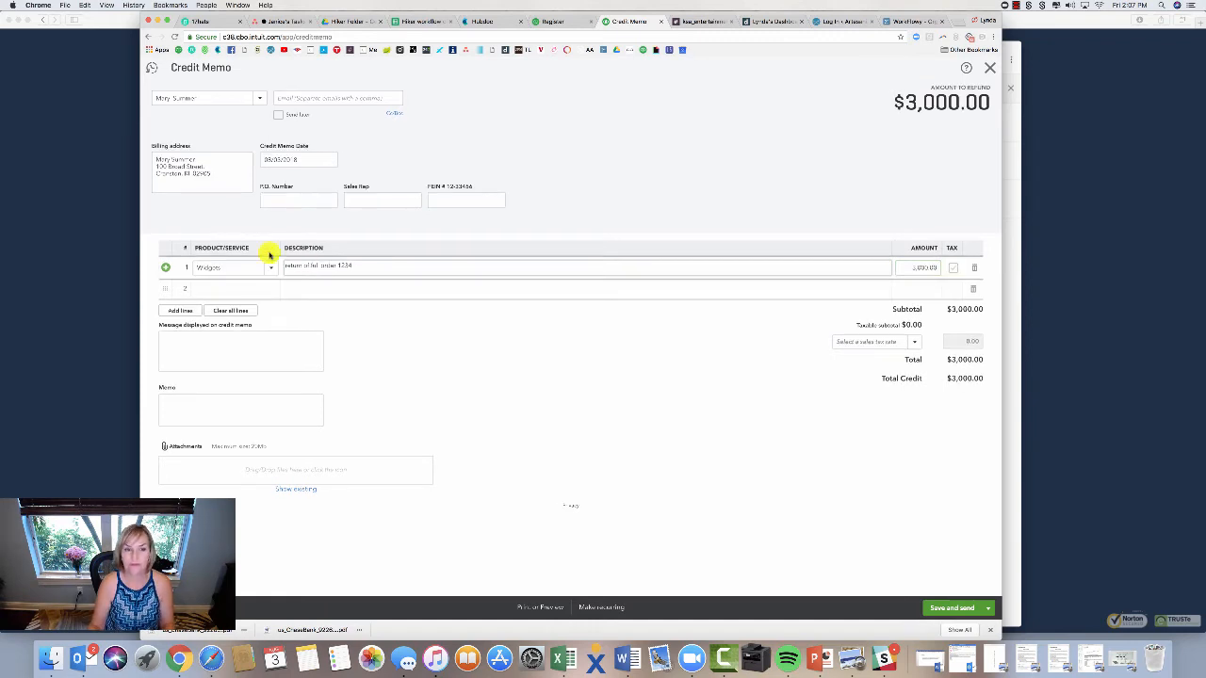
{"action": "mouse_move", "coordinate": [322, 177]}
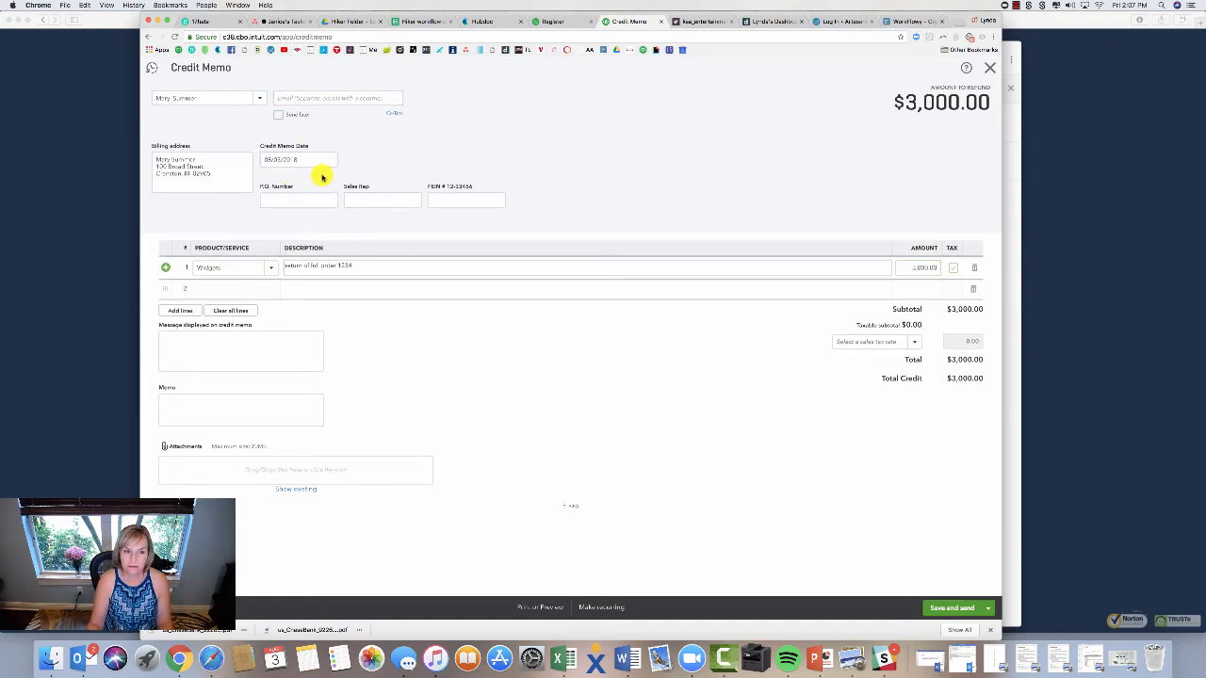
{"action": "mouse_move", "coordinate": [411, 183]}
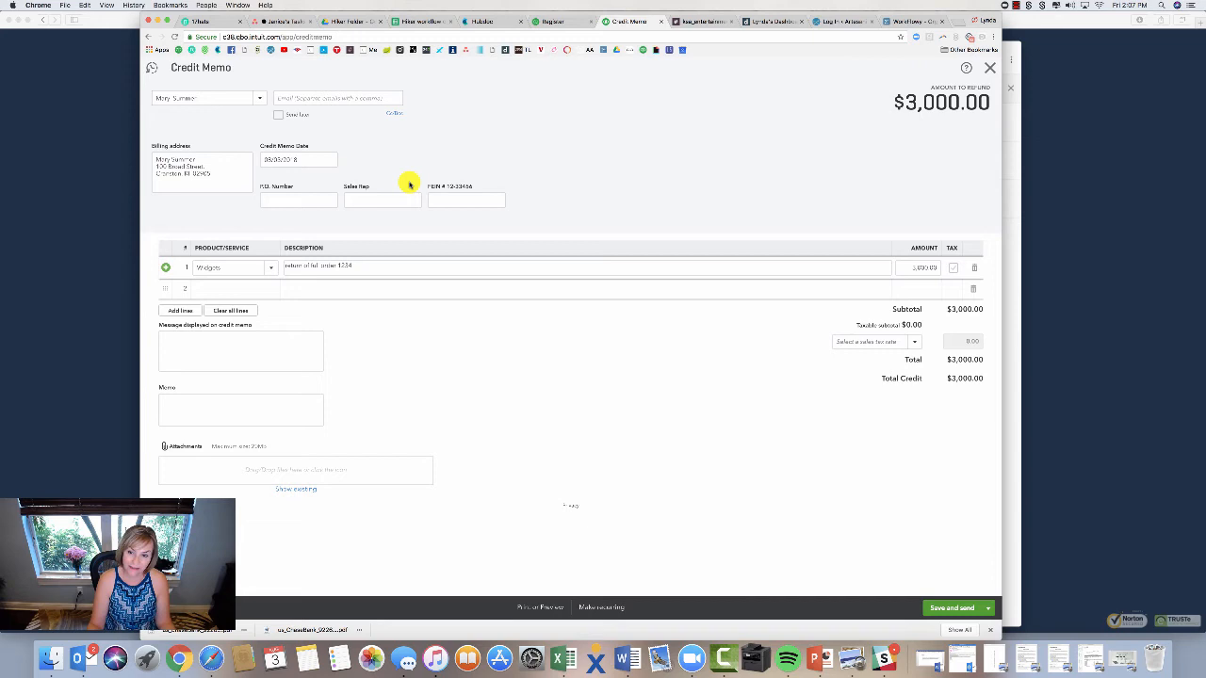
{"action": "mouse_move", "coordinate": [437, 179]}
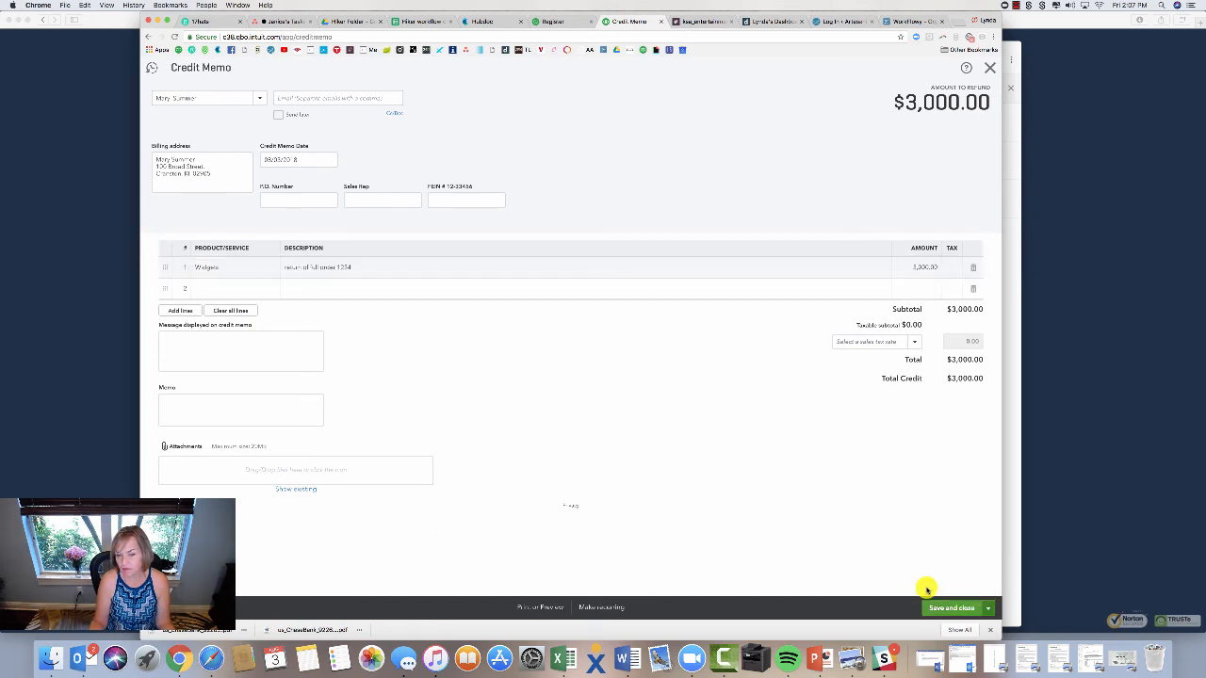
{"action": "left_click", "coordinate": [950, 606]}
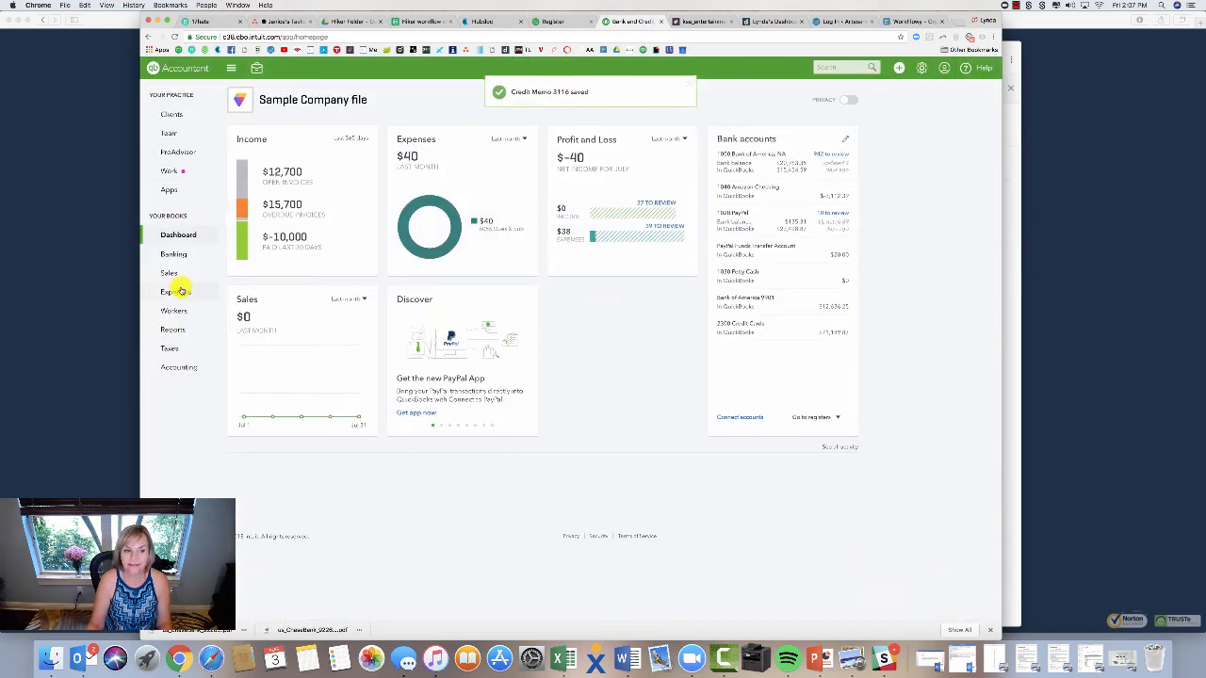
{"action": "left_click", "coordinate": [167, 273]}
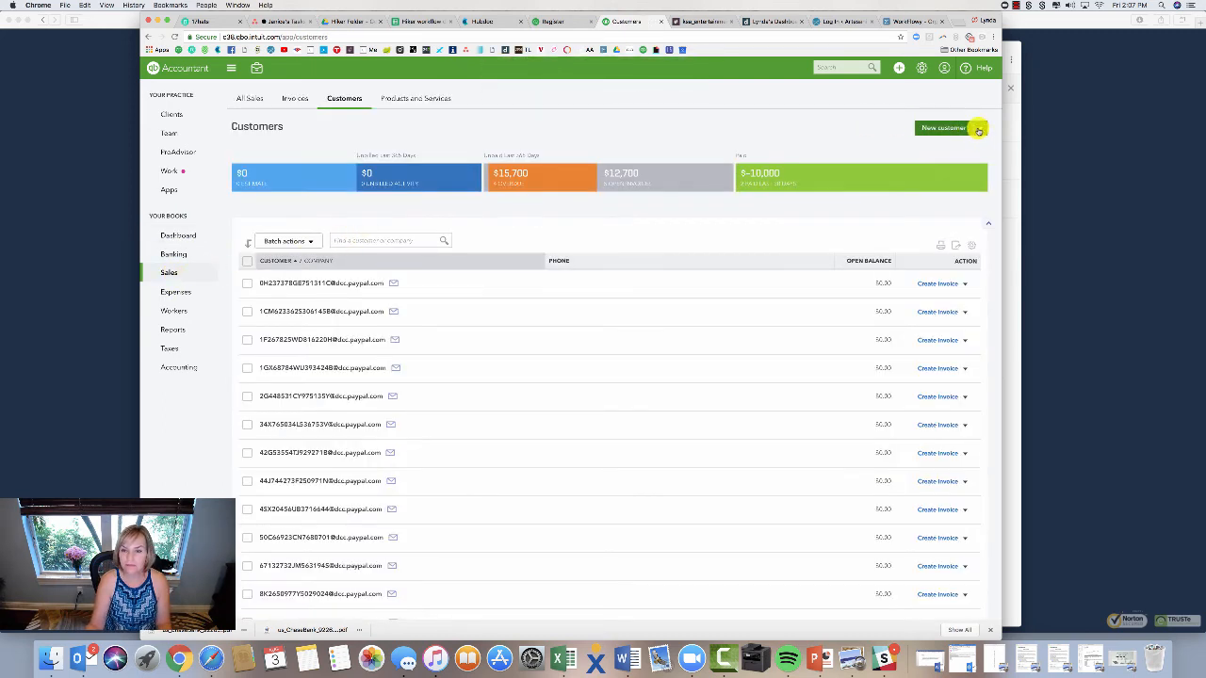
{"action": "type", "text": "md"}
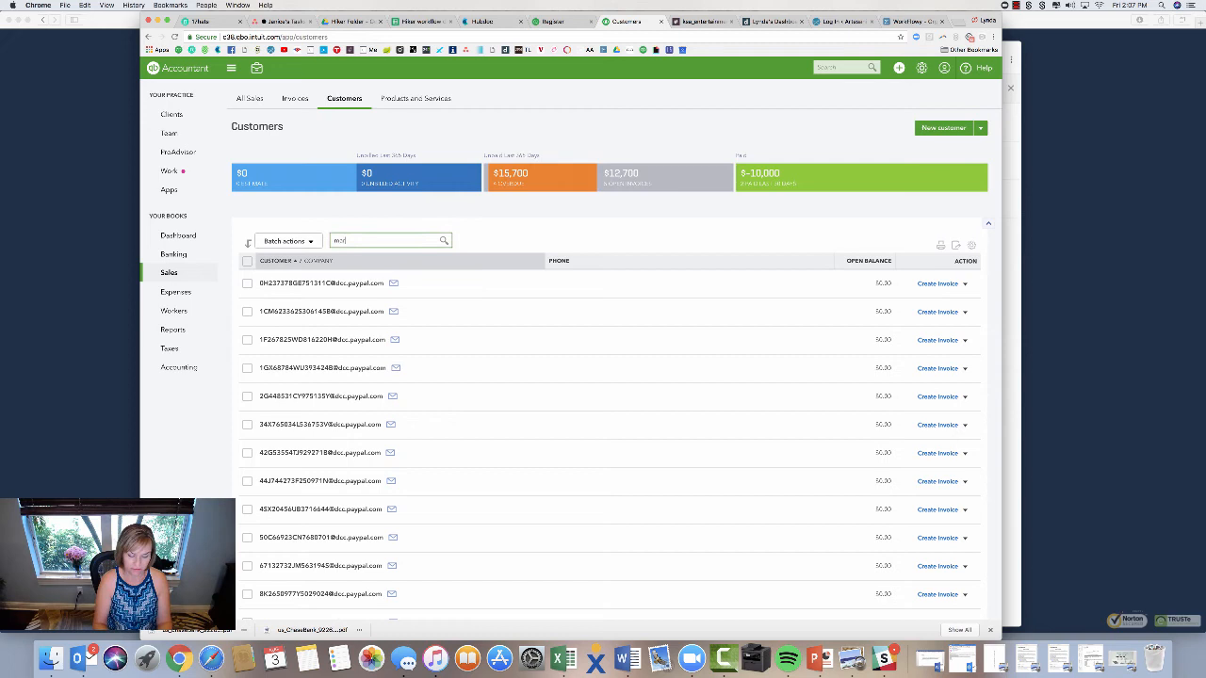
{"action": "left_click", "coordinate": [320, 283]}
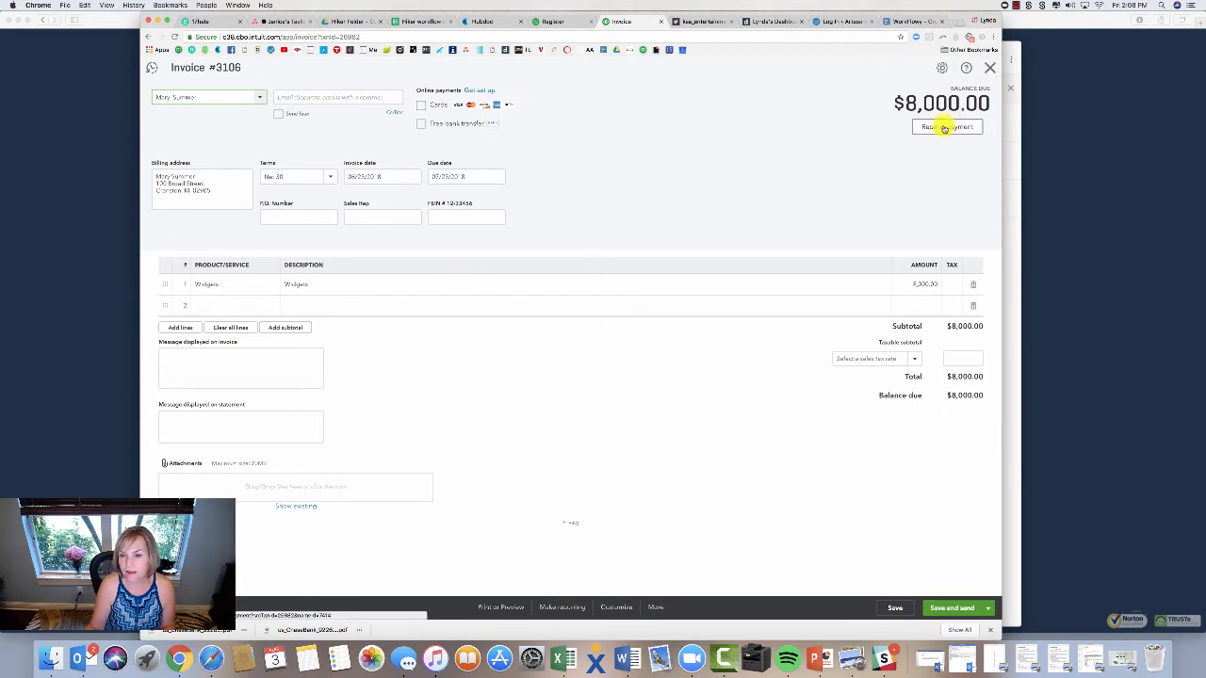
Receive a $0 payment on invoice #3106 that applies the $3,000 credit memo, and save it.
{"action": "left_click", "coordinate": [945, 128]}
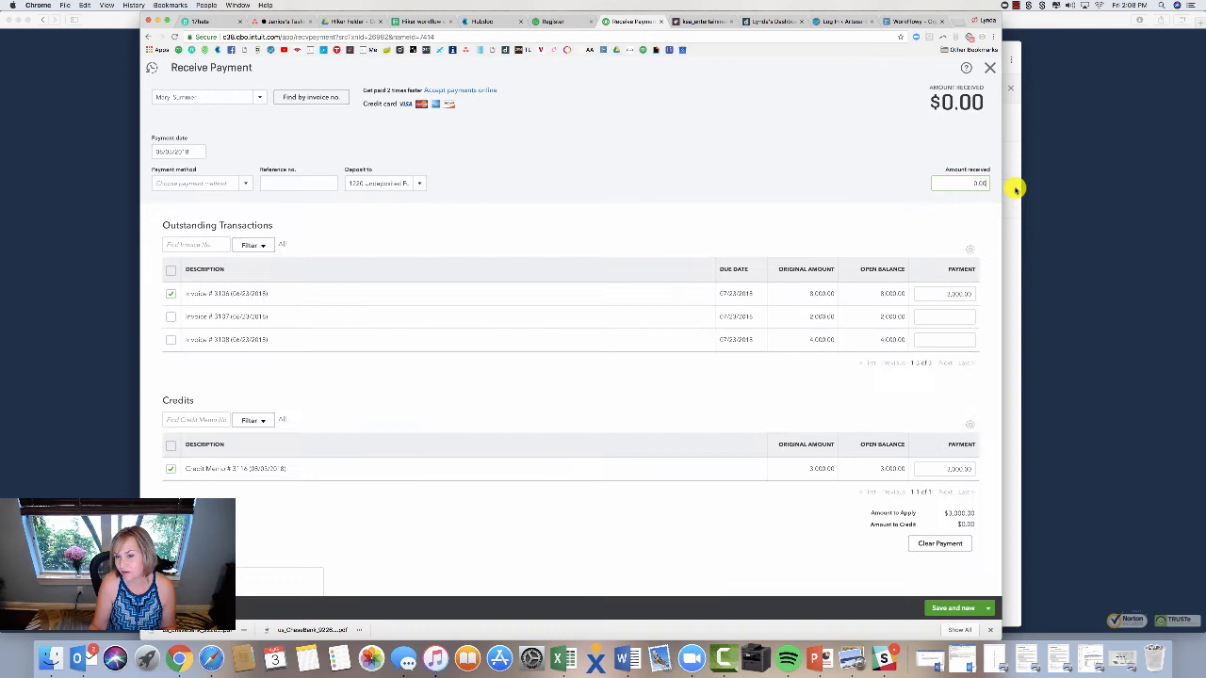
{"action": "mouse_move", "coordinate": [645, 499]}
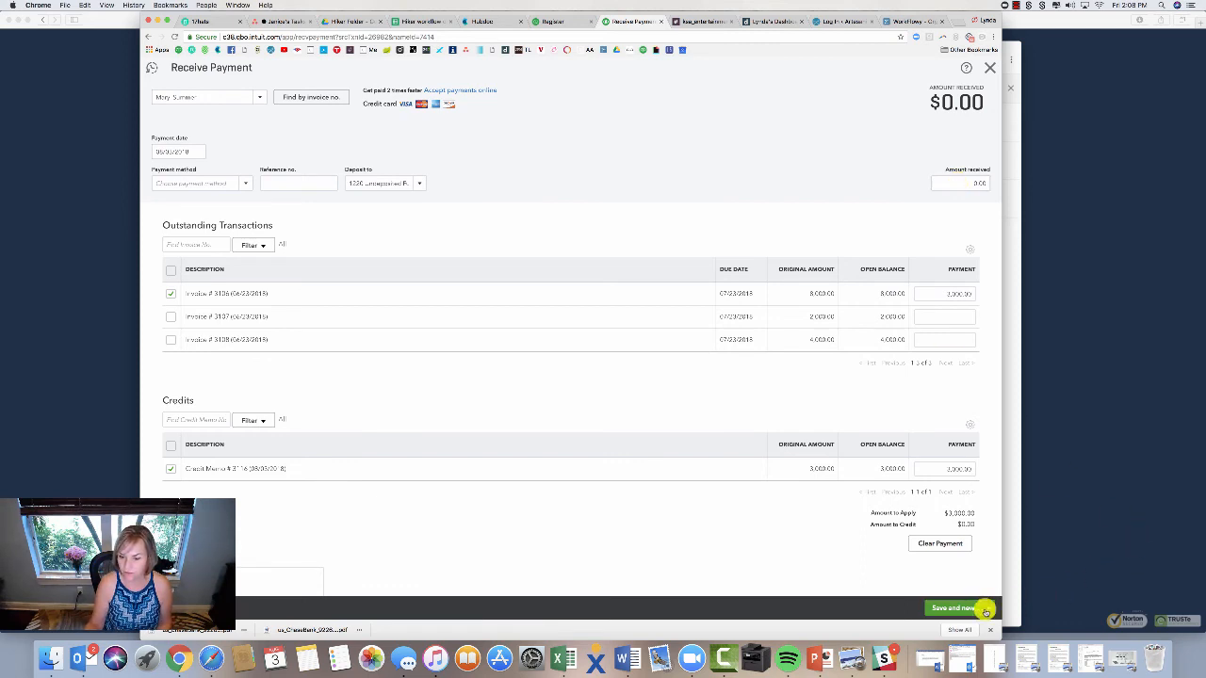
{"action": "left_click", "coordinate": [953, 607]}
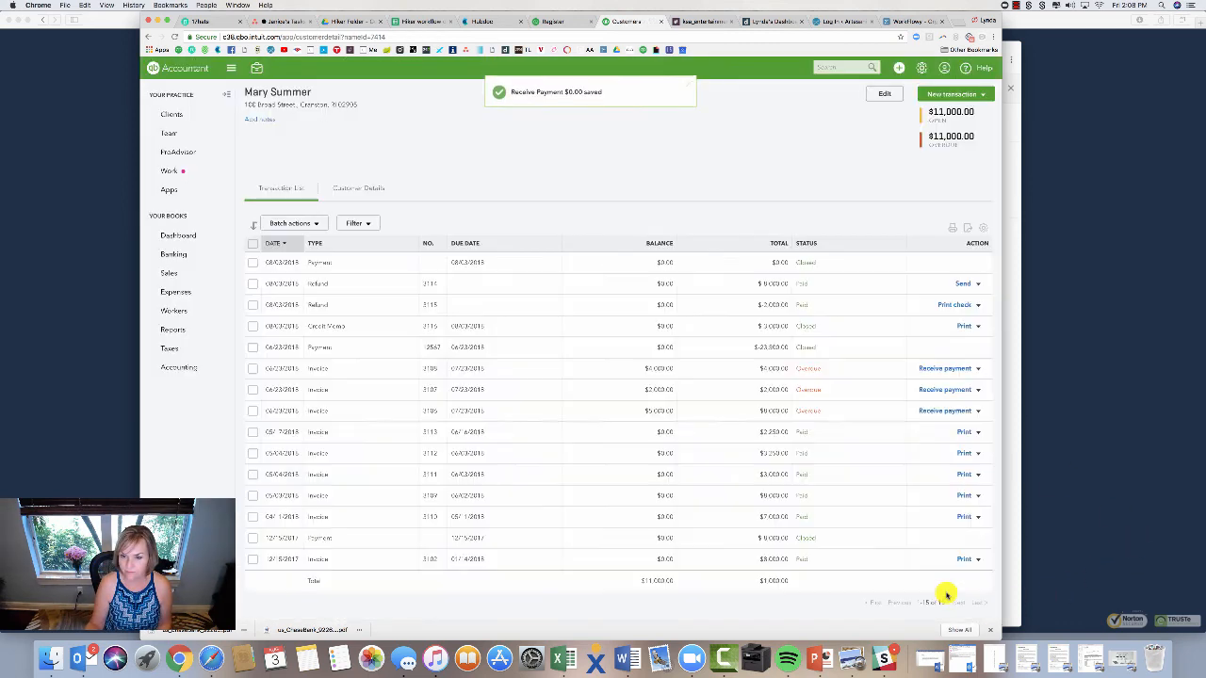